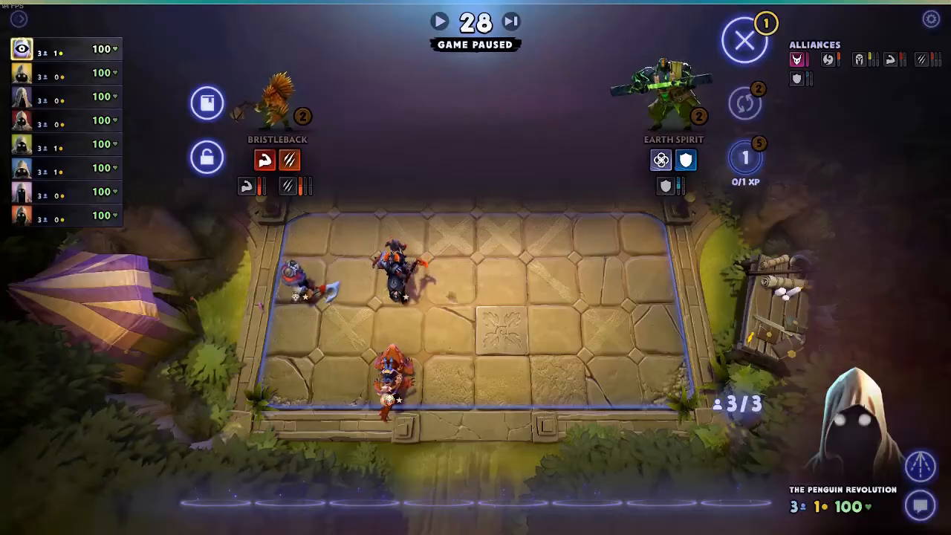
# Scroll through the currently open 9to5Linux article and partway back up.
pyautogui.click(439, 21)
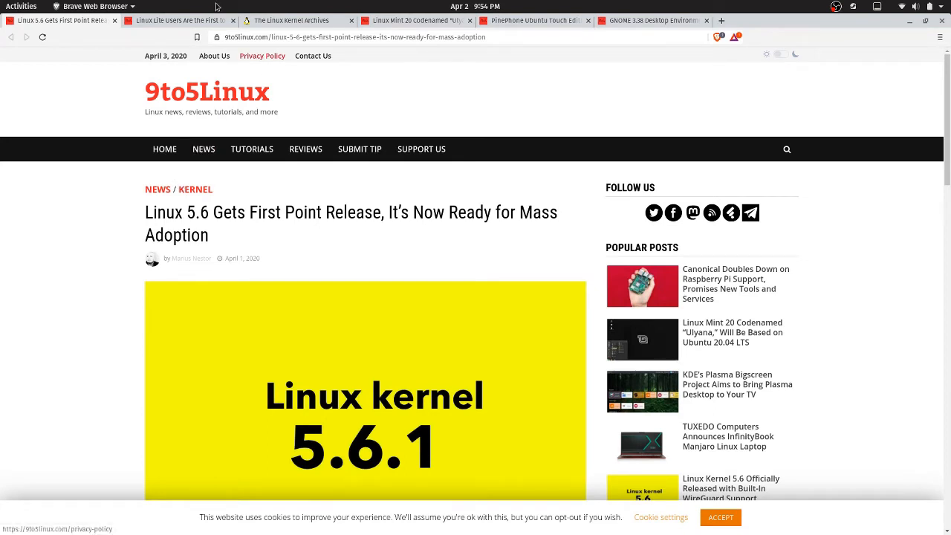
pyautogui.moveTo(342, 89)
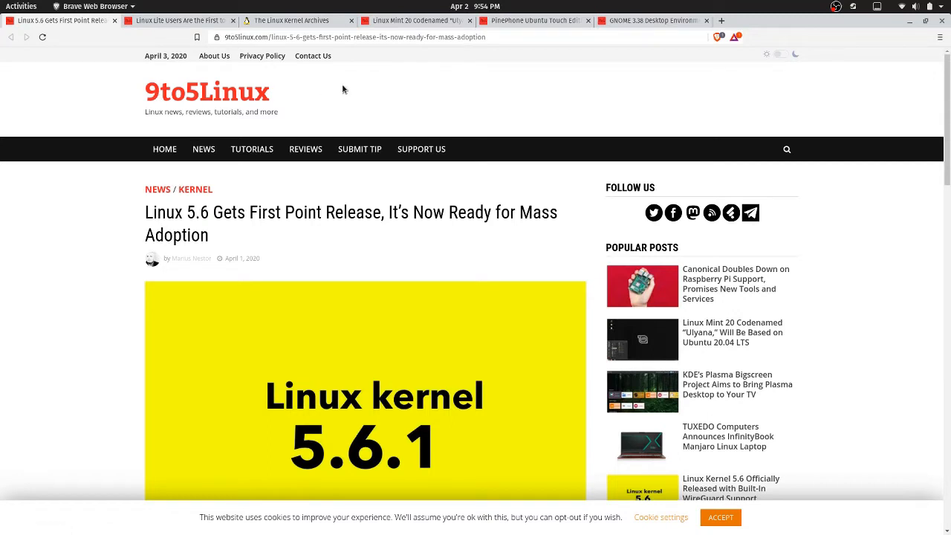
pyautogui.moveTo(117, 239)
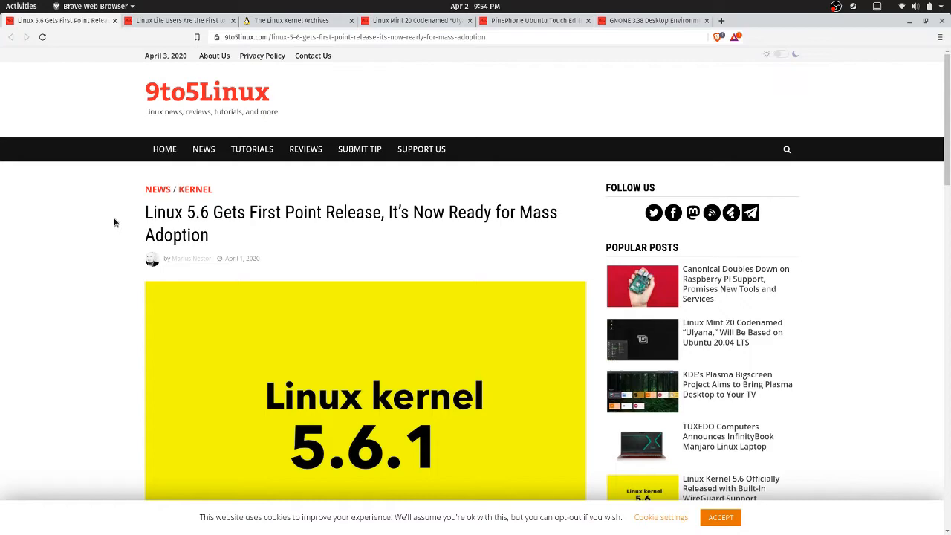
pyautogui.moveTo(317, 215)
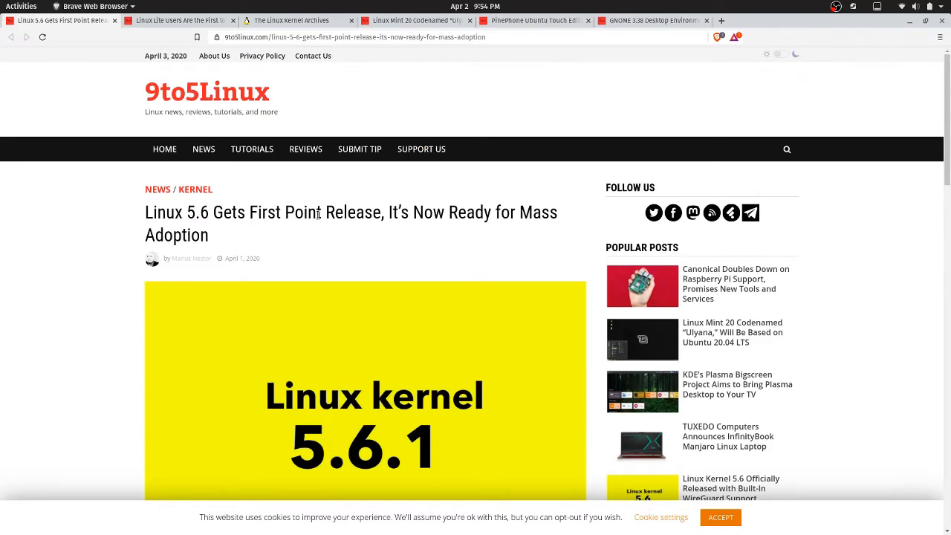
pyautogui.scroll(-3)
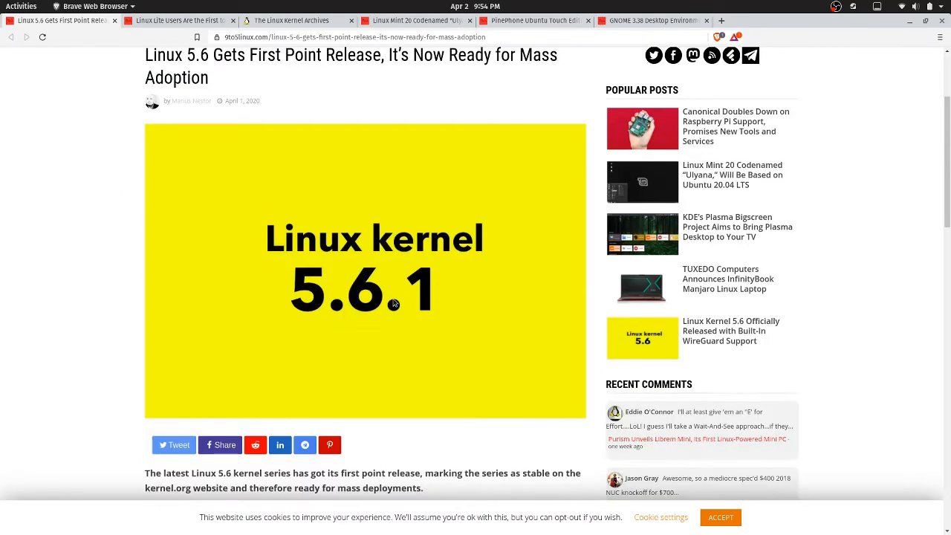
pyautogui.scroll(-3)
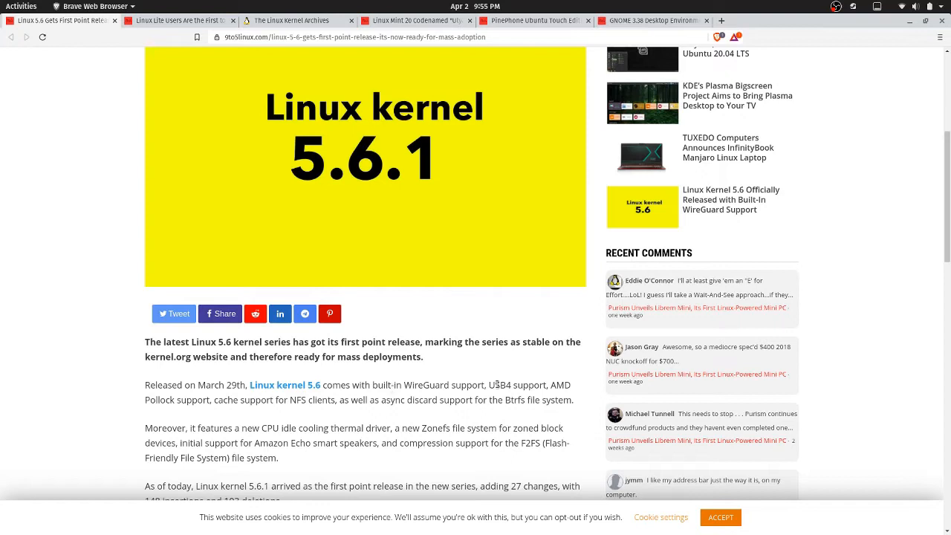
pyautogui.moveTo(546, 387)
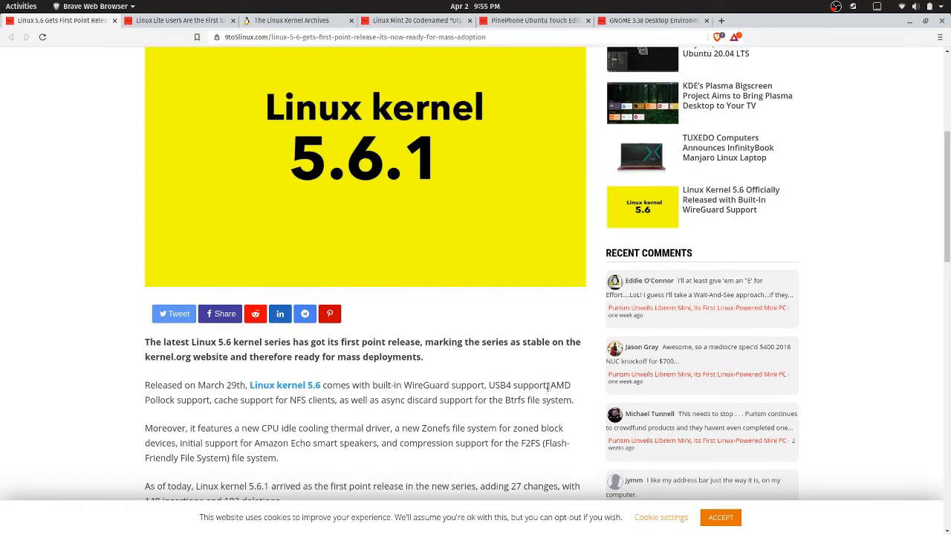
pyautogui.moveTo(259, 411)
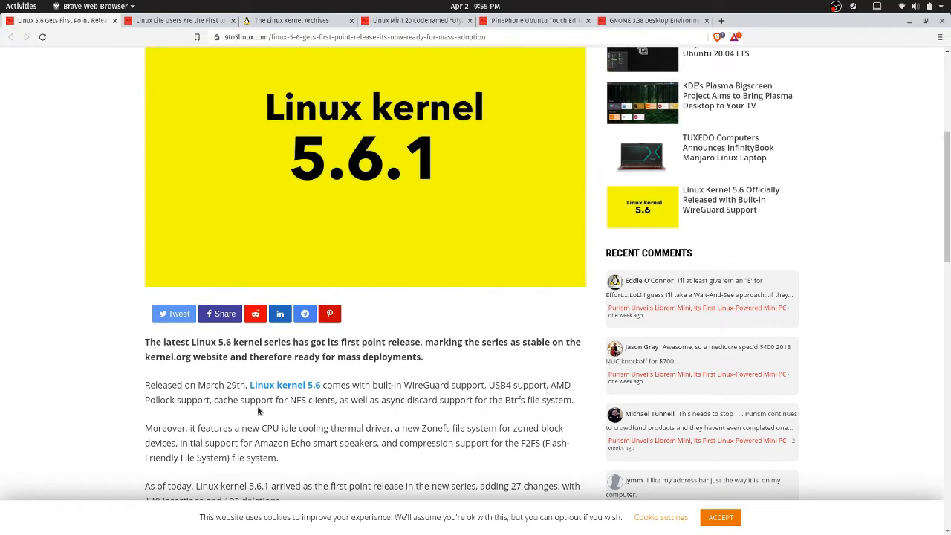
pyautogui.moveTo(337, 400)
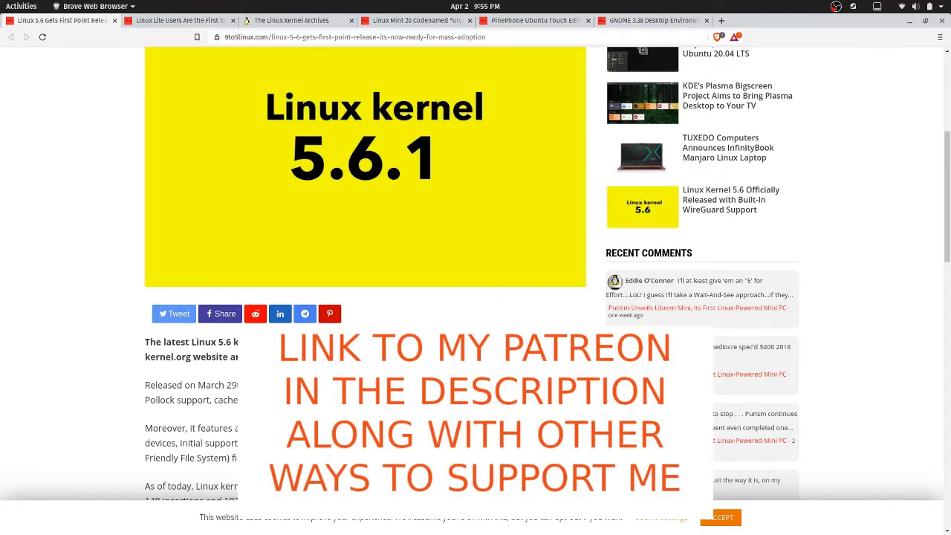
pyautogui.scroll(-3)
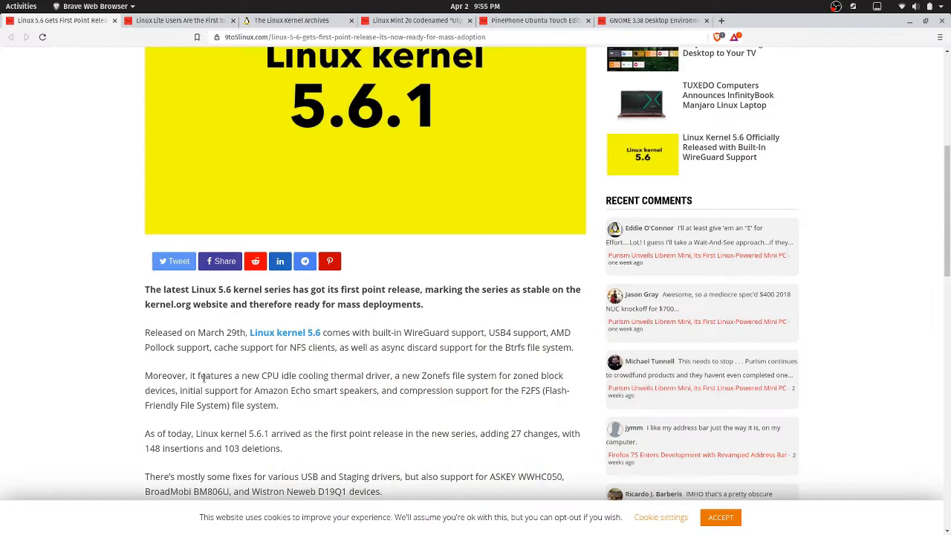
pyautogui.moveTo(315, 376)
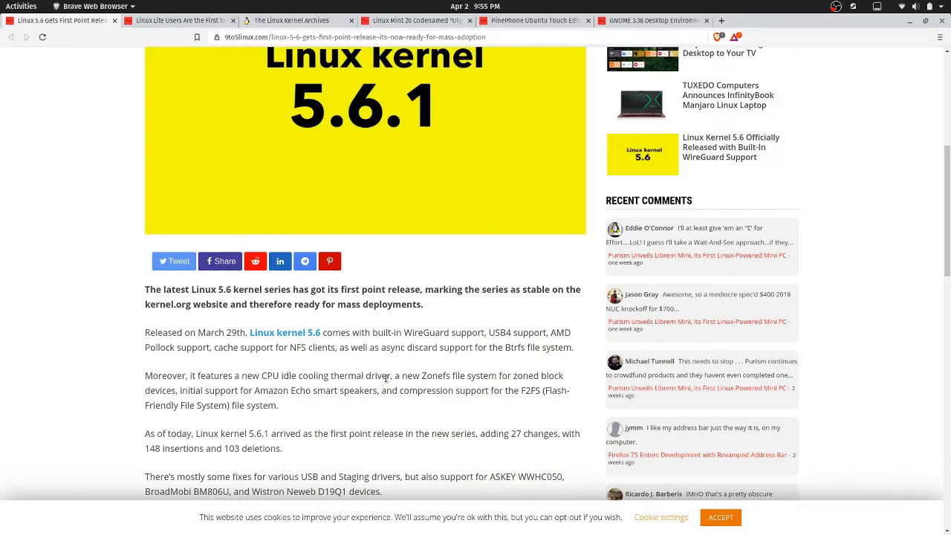
pyautogui.scroll(-3)
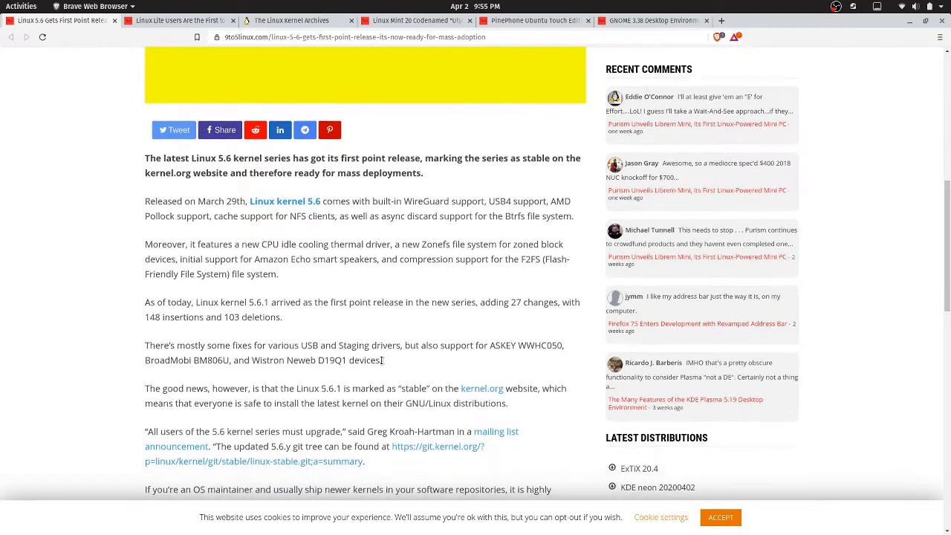
pyautogui.scroll(-3)
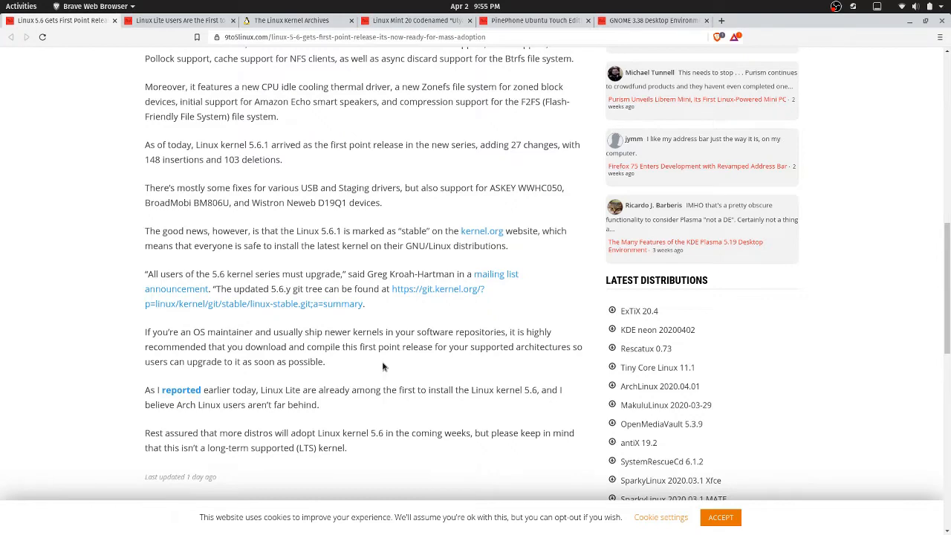
pyautogui.moveTo(431, 247)
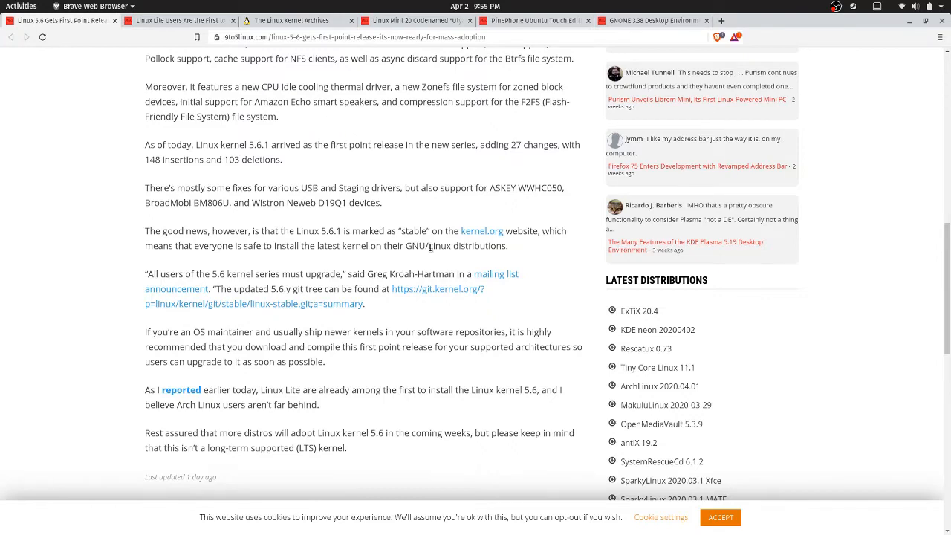
pyautogui.scroll(3)
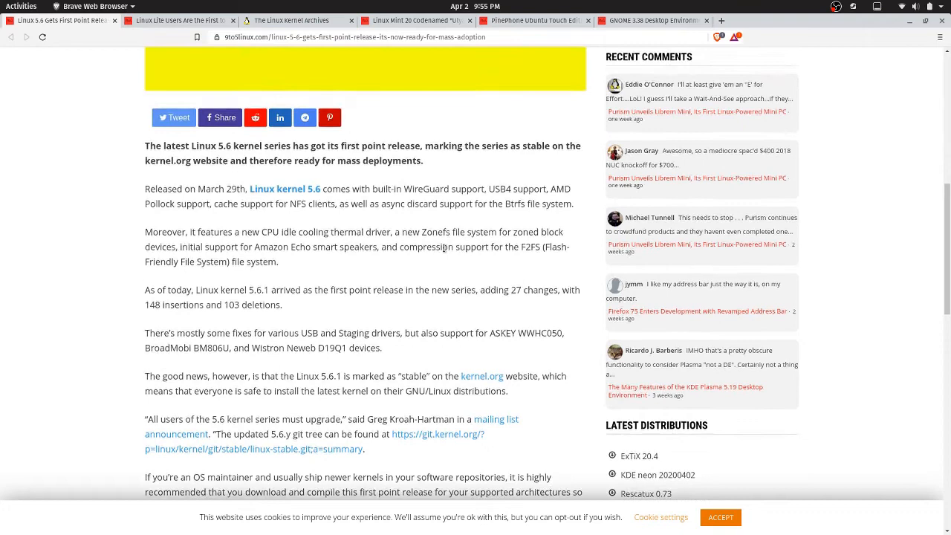
pyautogui.scroll(3)
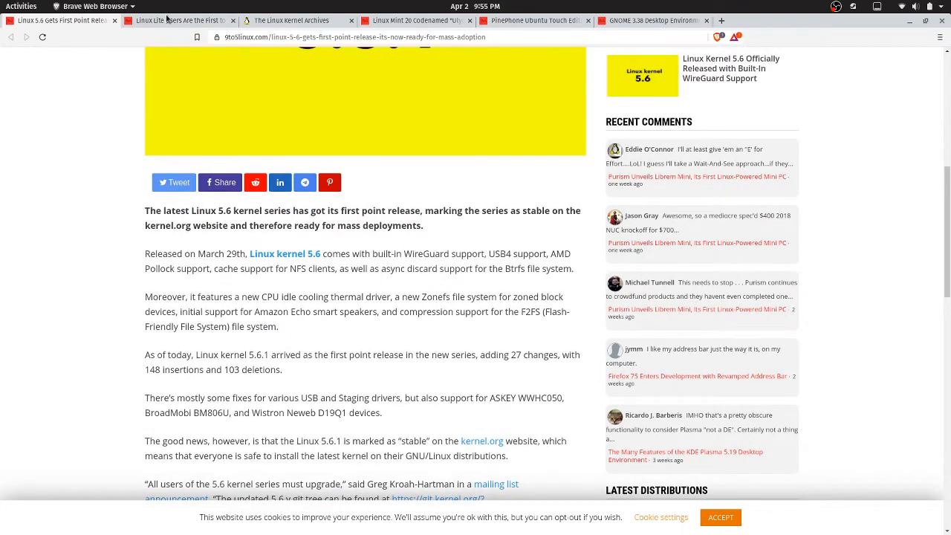
# Read the Linux Lite kernel 5.6 article through its install instructions and warnings, then return upward.
pyautogui.click(178, 20)
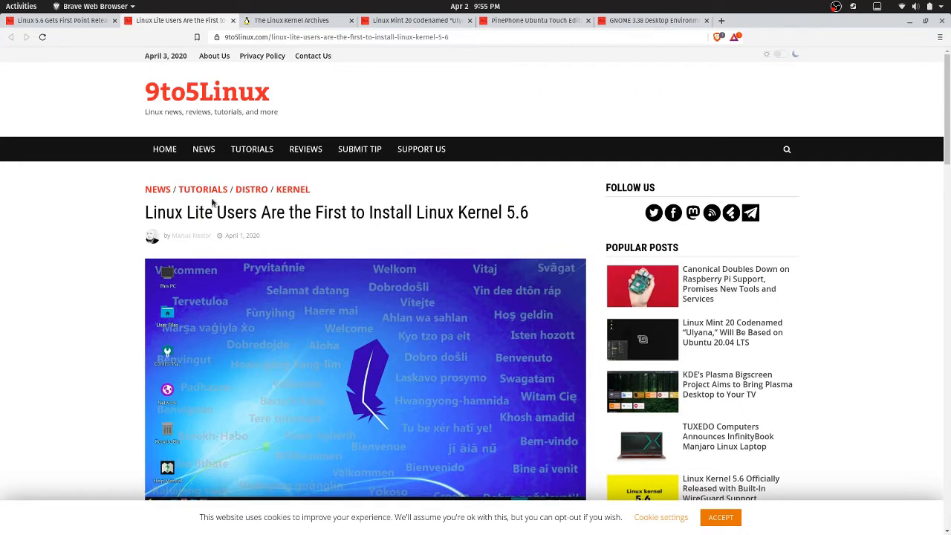
pyautogui.scroll(-3)
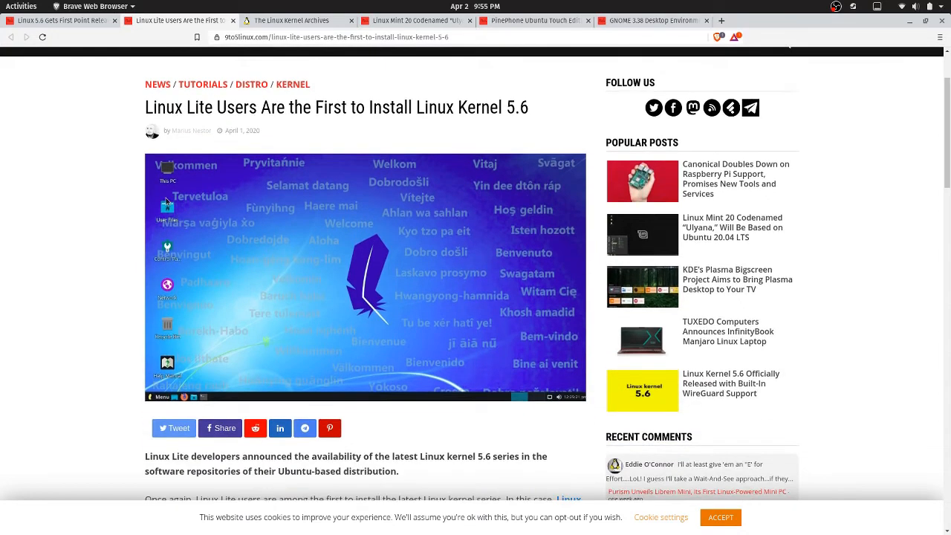
pyautogui.moveTo(554, 324)
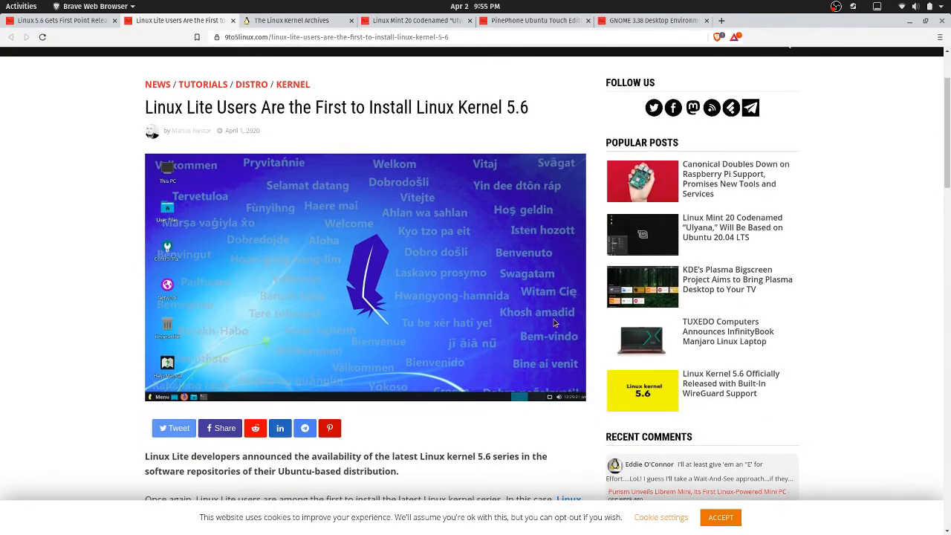
pyautogui.scroll(-3)
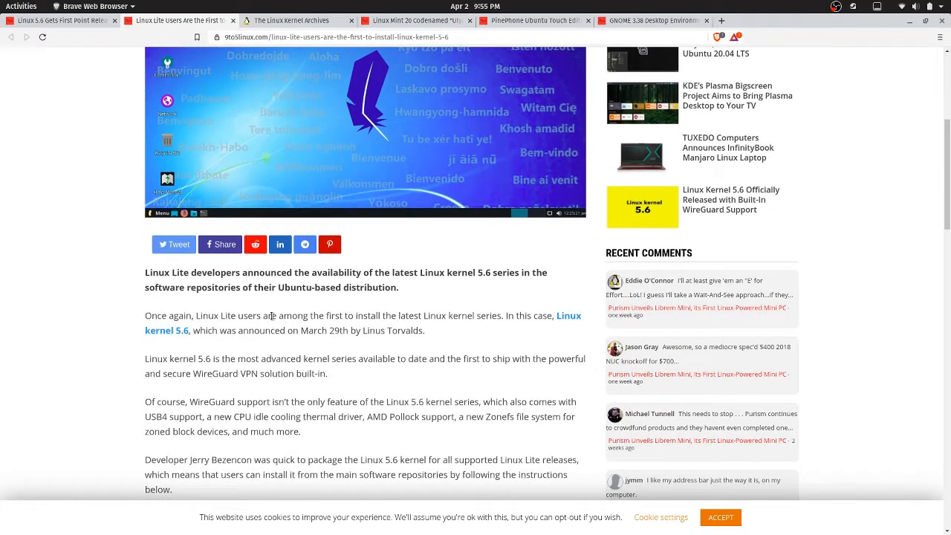
pyautogui.moveTo(399, 316)
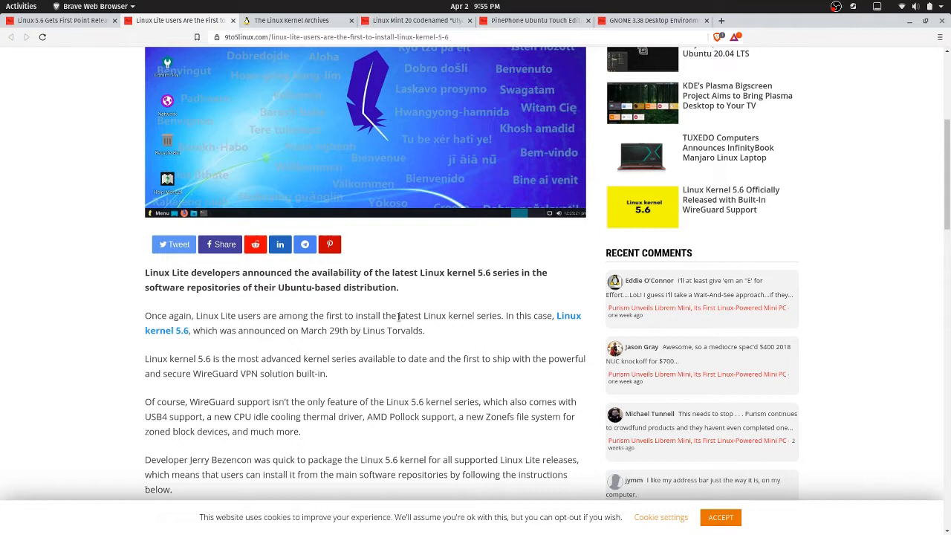
pyautogui.moveTo(457, 326)
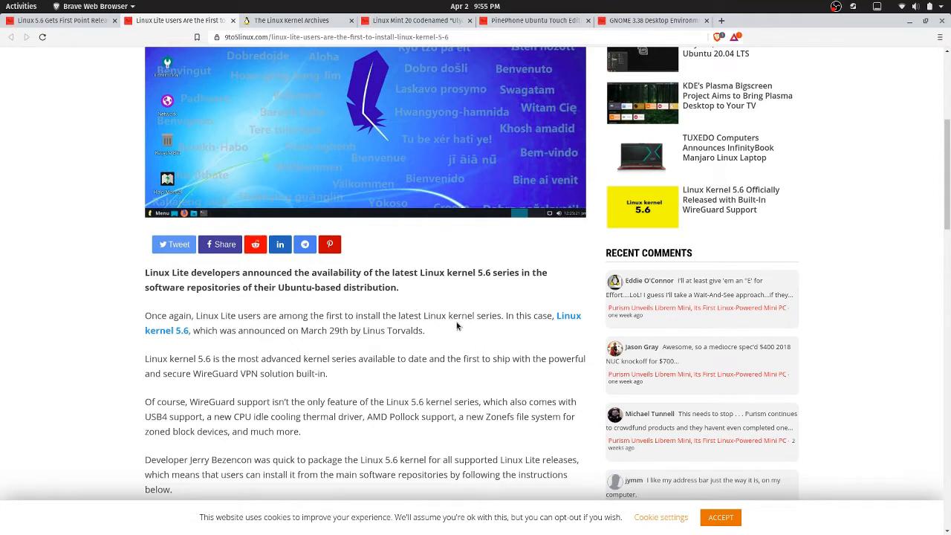
pyautogui.moveTo(534, 318)
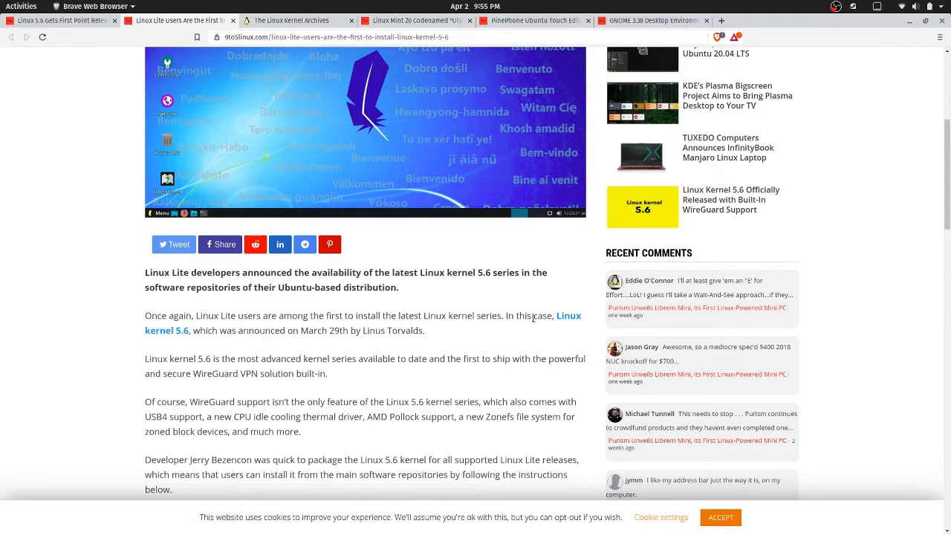
pyautogui.moveTo(229, 331)
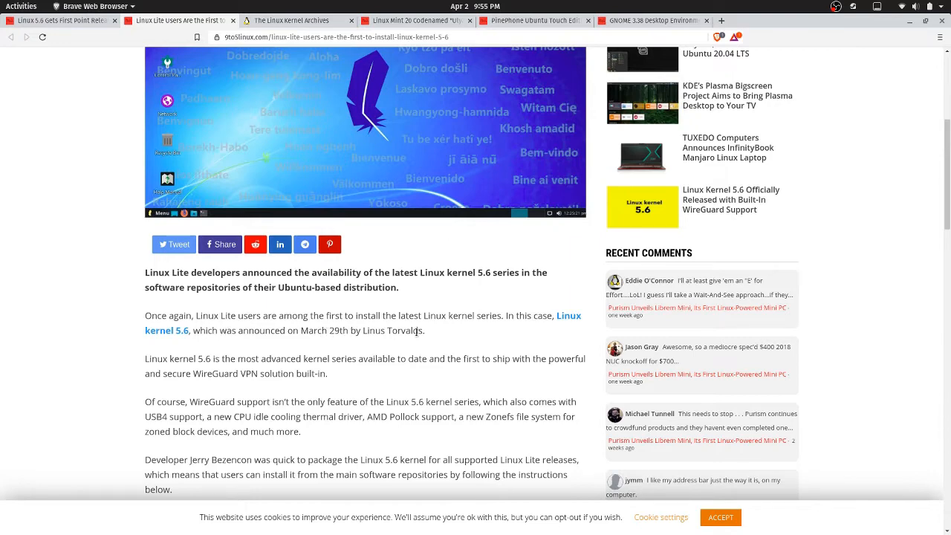
pyautogui.scroll(-3)
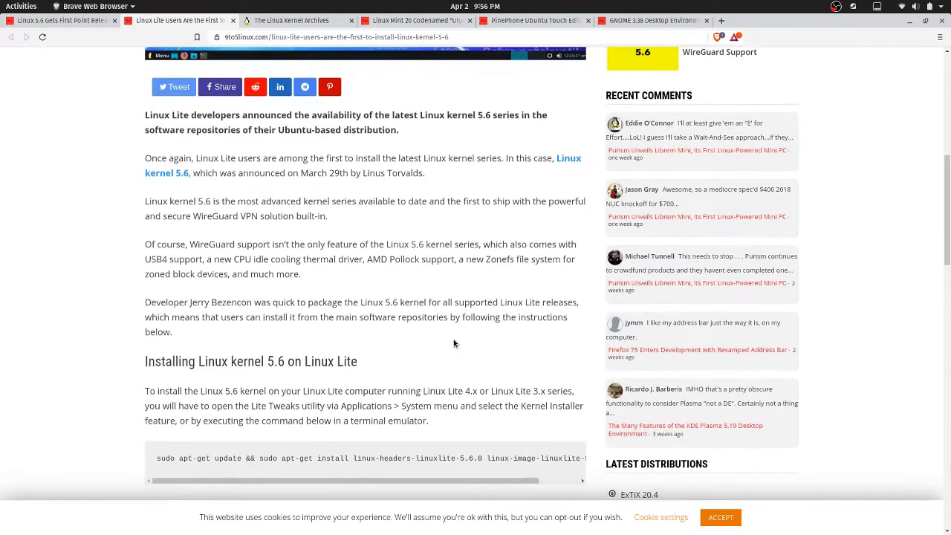
pyautogui.scroll(-3)
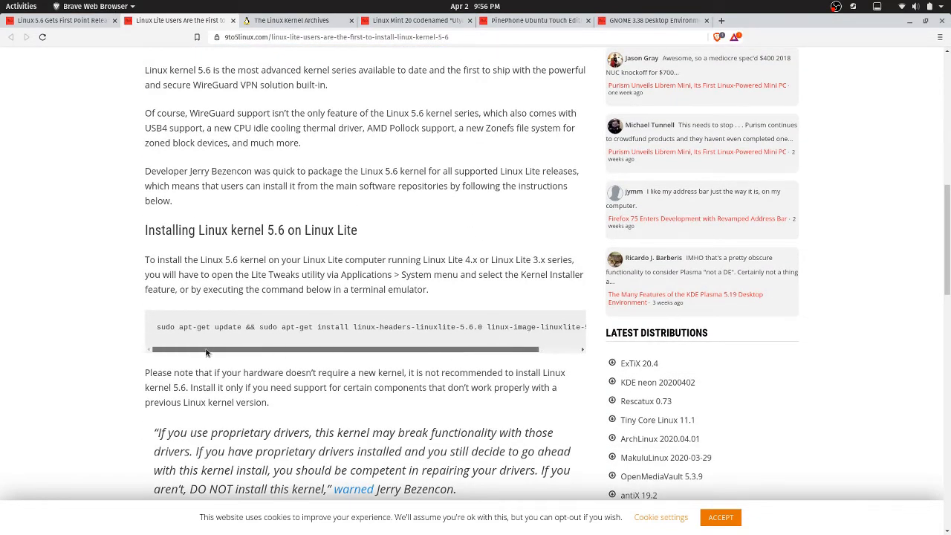
pyautogui.scroll(-3)
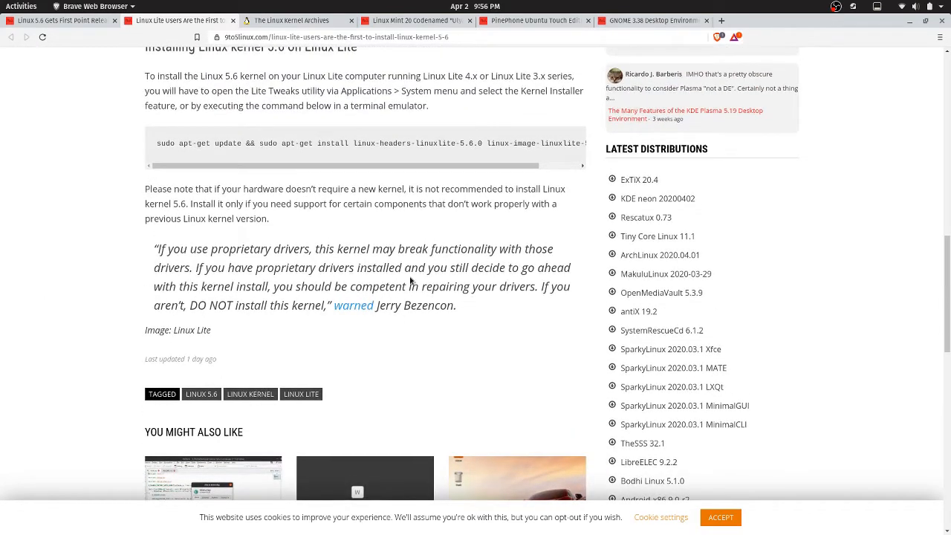
pyautogui.moveTo(264, 191)
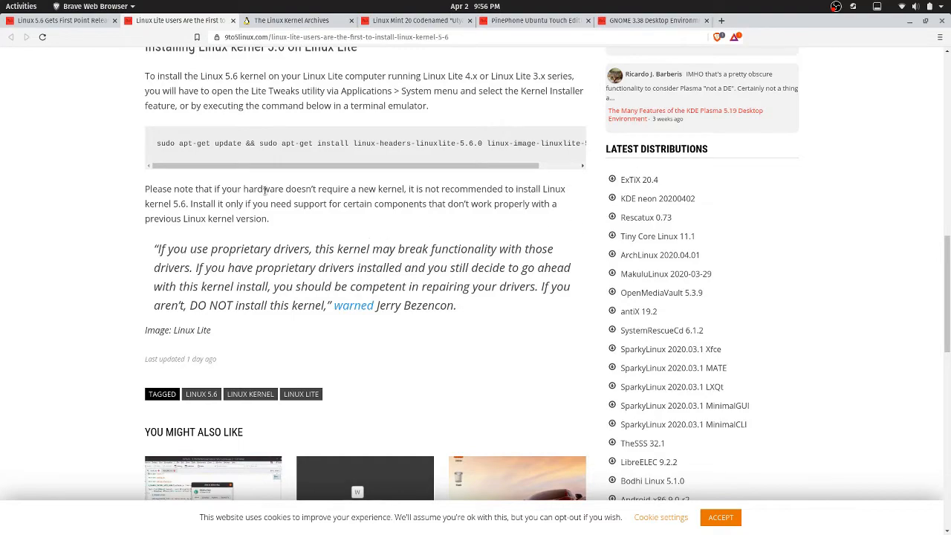
pyautogui.scroll(3)
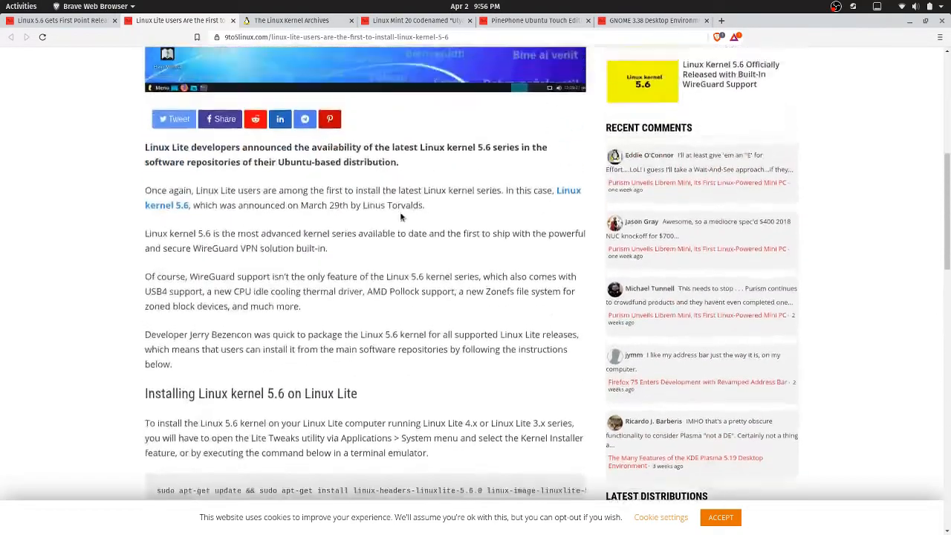
pyautogui.scroll(3)
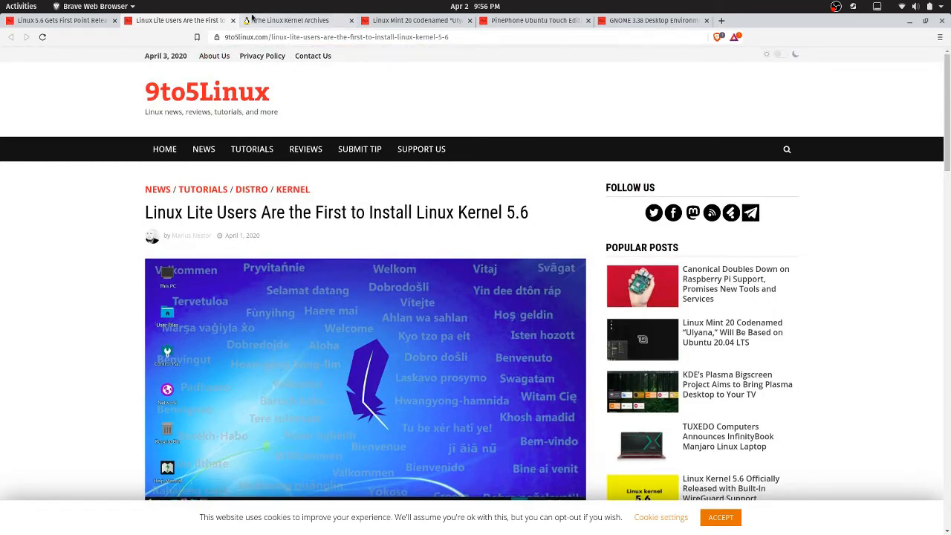
# Show The Linux Kernel Archives tab listing stable kernel 5.6.2.
pyautogui.click(297, 20)
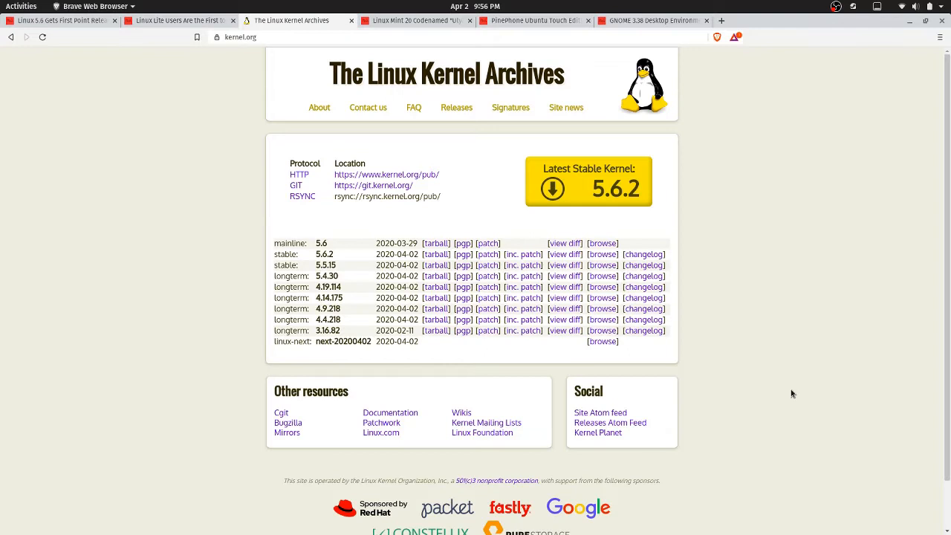
pyautogui.moveTo(809, 357)
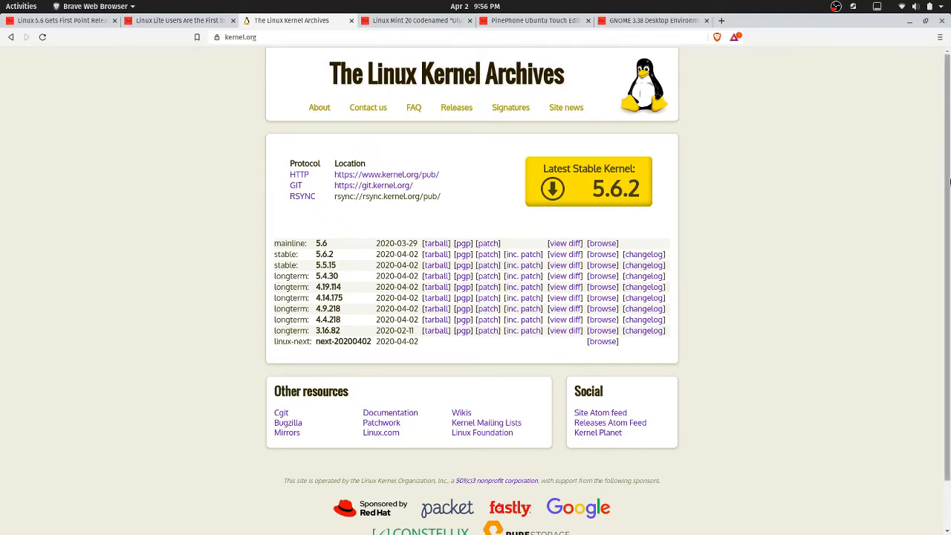
pyautogui.moveTo(749, 451)
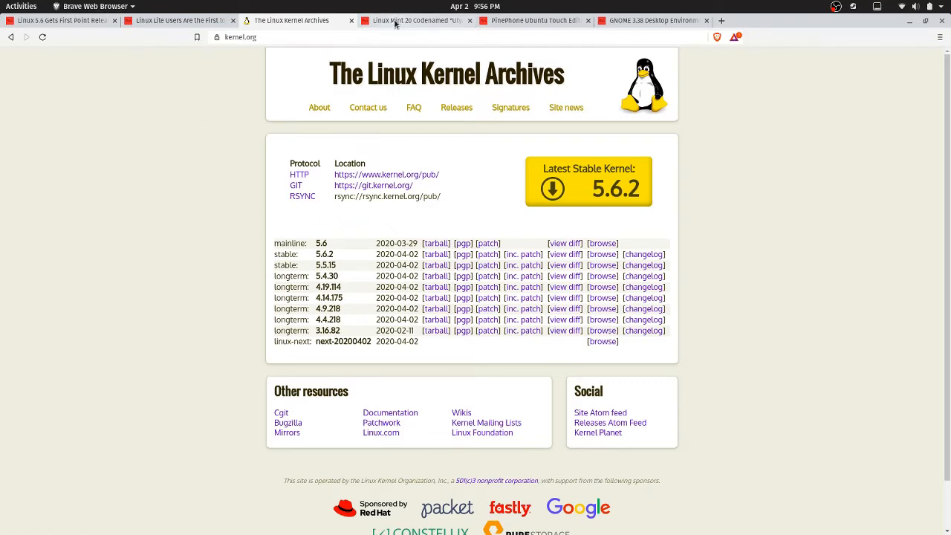
# Switch to the Linux Mint 20 'Ulyana' on Ubuntu 20.04 LTS article tab.
pyautogui.click(417, 20)
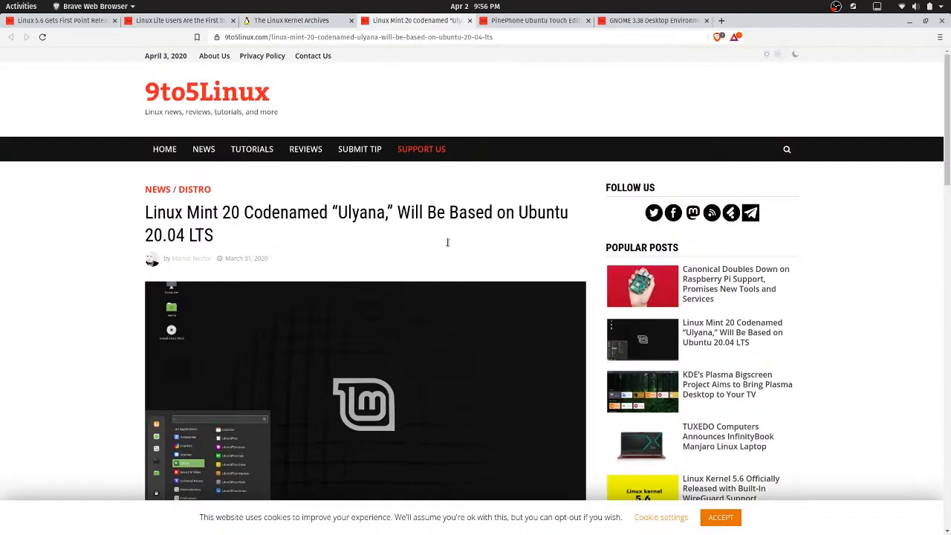
pyautogui.moveTo(305, 240)
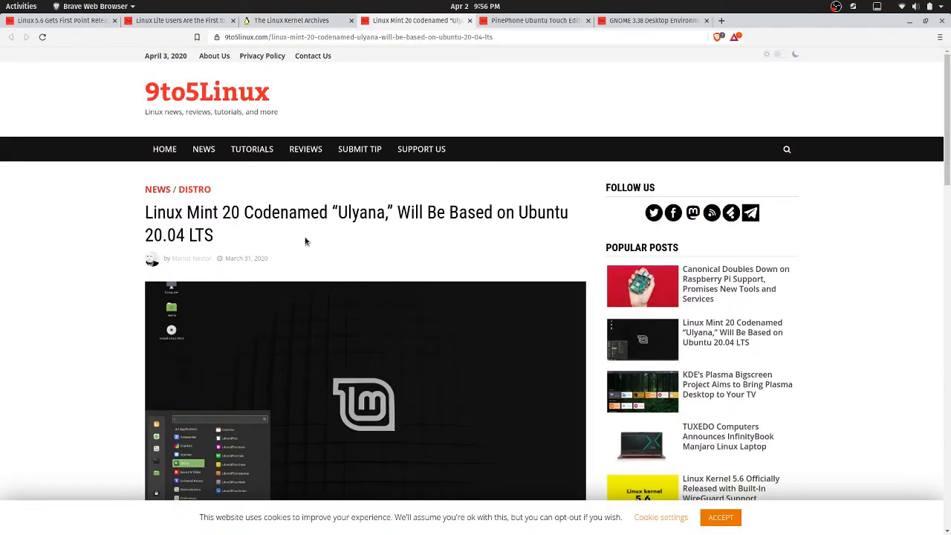
pyautogui.moveTo(352, 228)
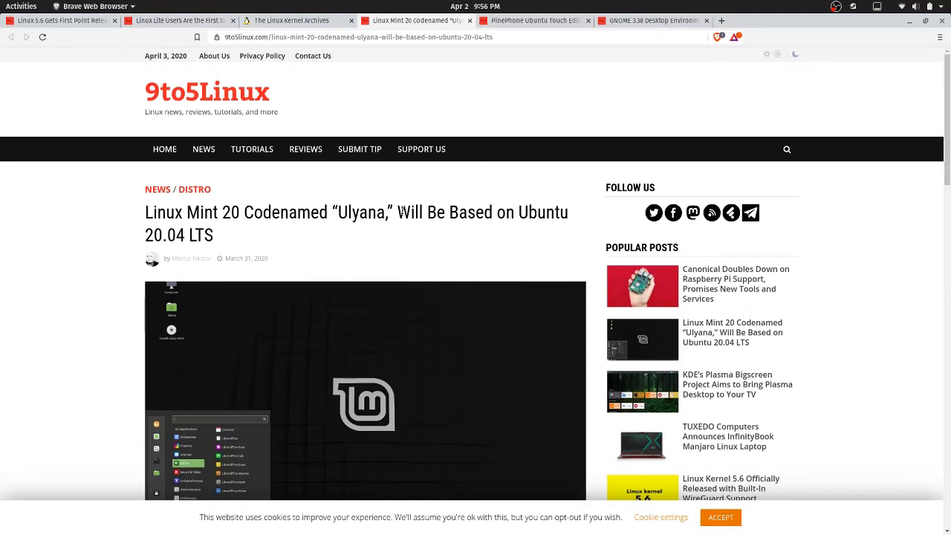
pyautogui.moveTo(370, 227)
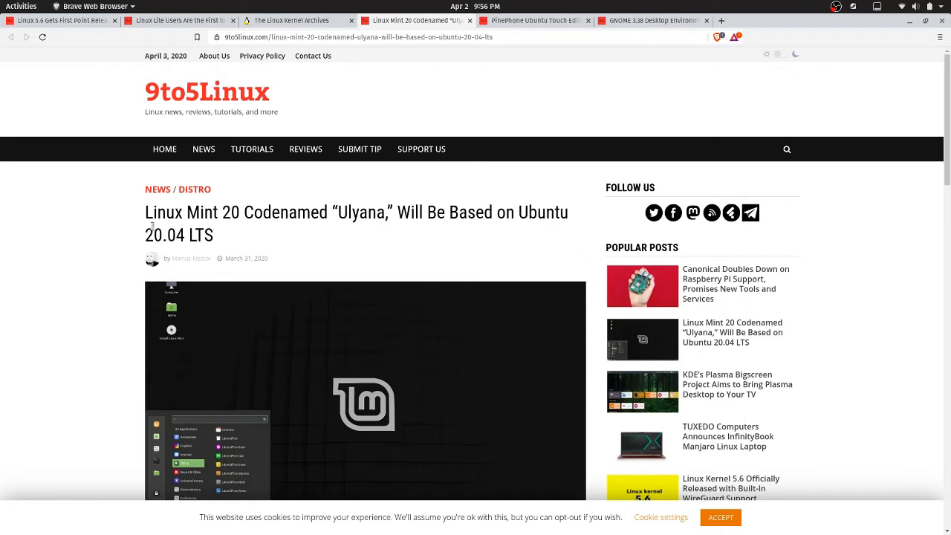
pyautogui.moveTo(308, 266)
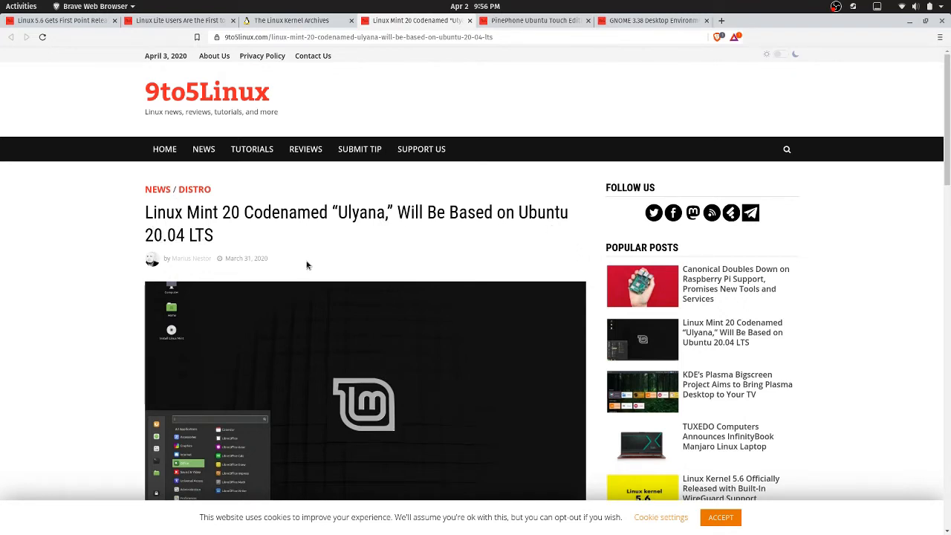
pyautogui.moveTo(341, 257)
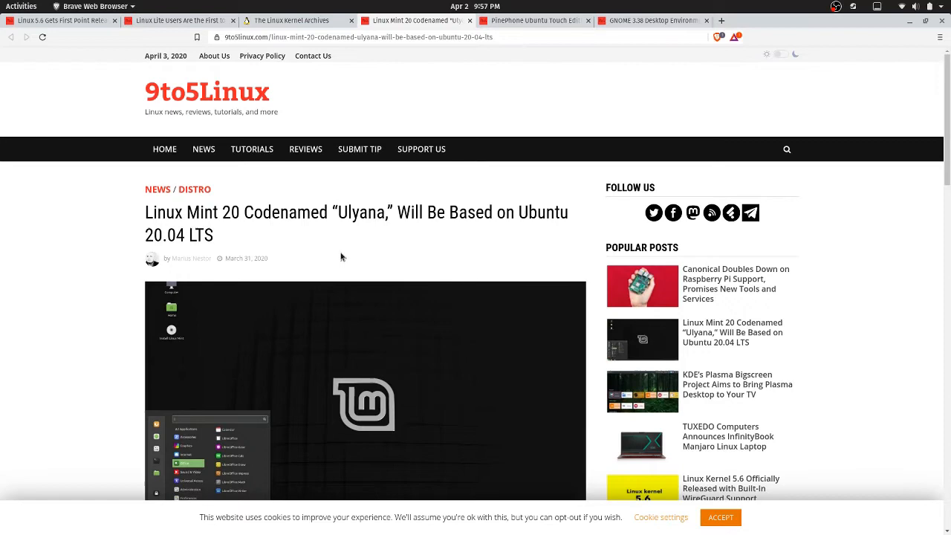
# Read the Mint 20 intro and its Cinnamon, MATE and Xfce flavor details, briefly highlighting a sentence.
pyautogui.scroll(-3)
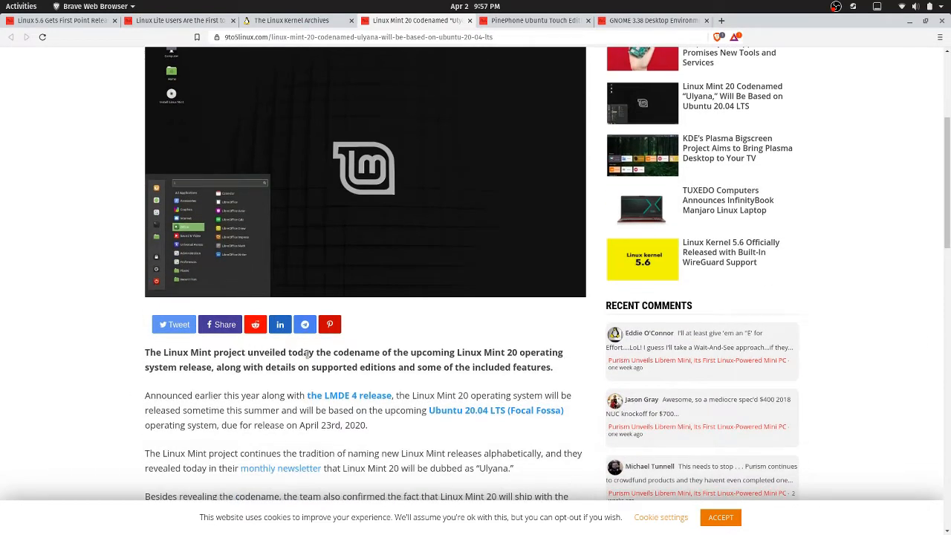
pyautogui.moveTo(319, 352); pyautogui.dragTo(377, 367)
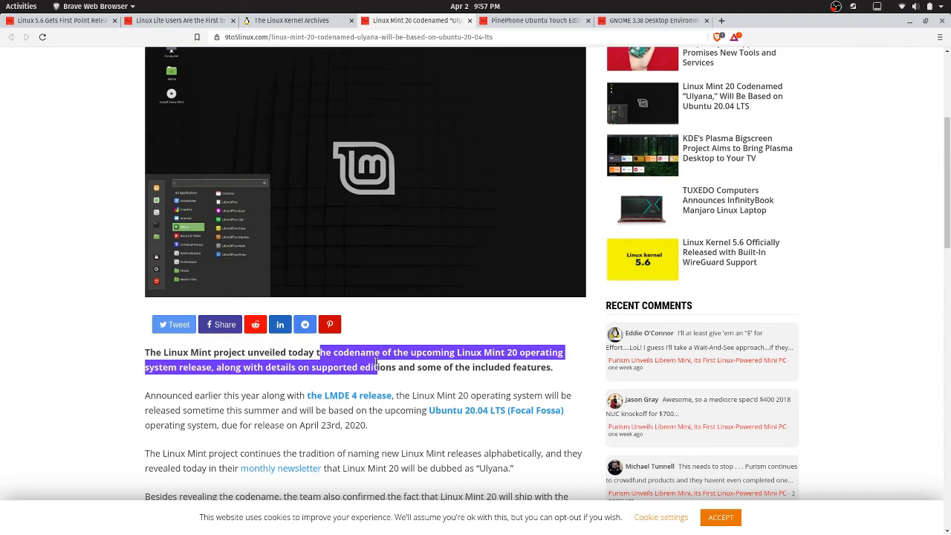
pyautogui.click(532, 349)
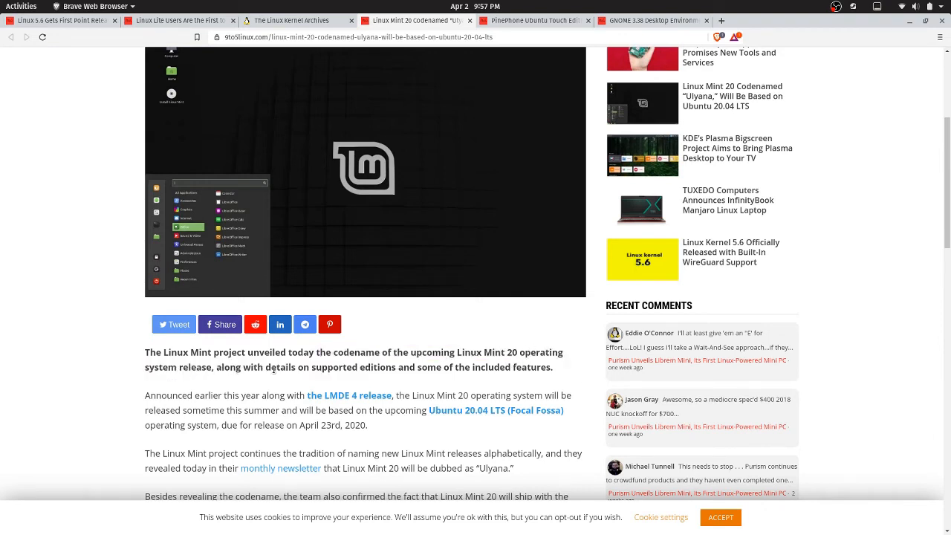
pyautogui.moveTo(424, 379)
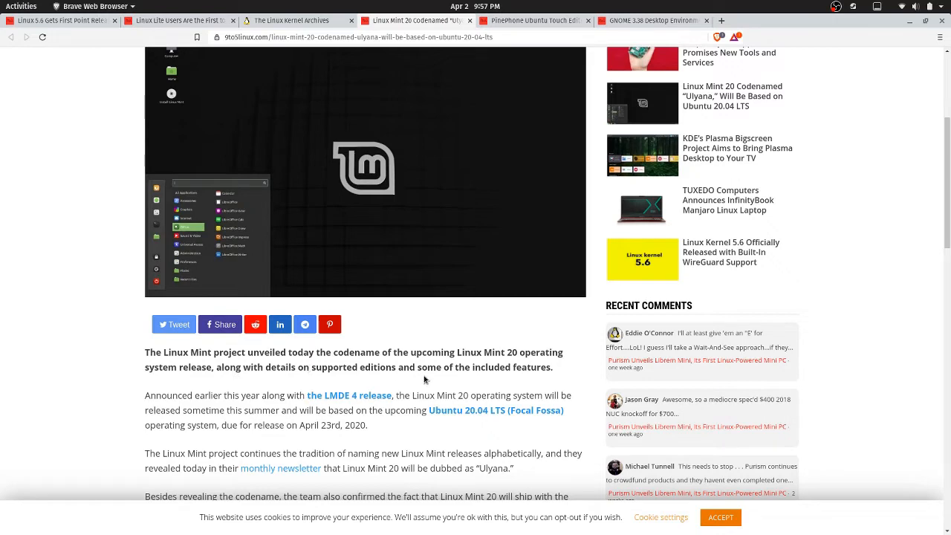
pyautogui.moveTo(496, 373)
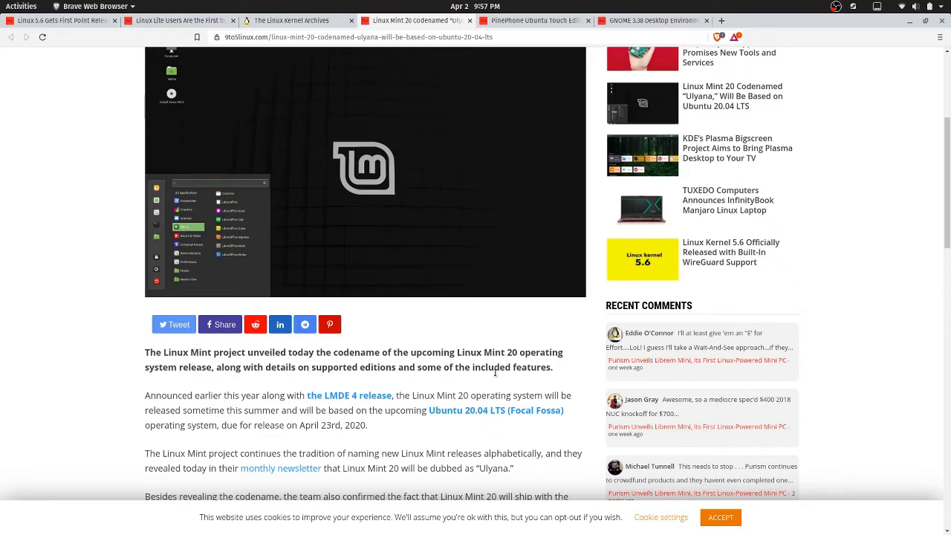
pyautogui.scroll(3)
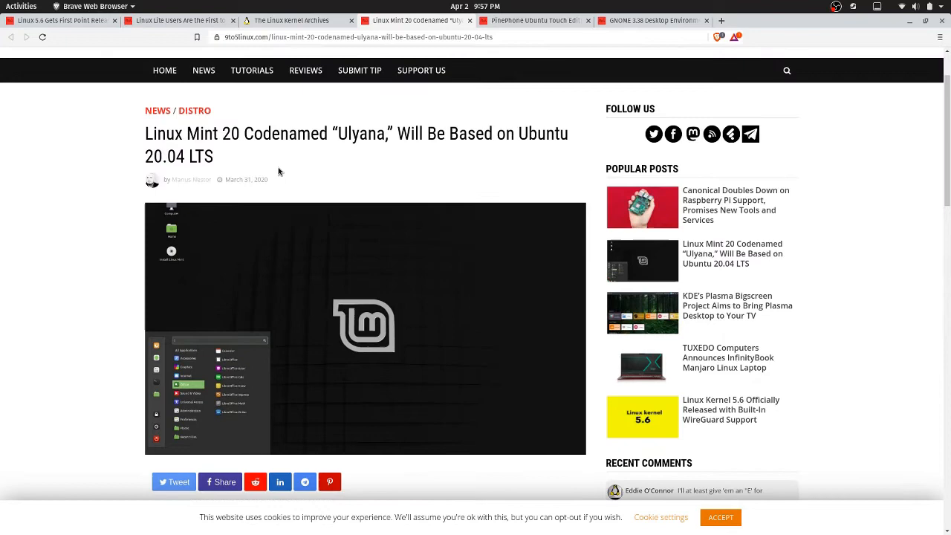
pyautogui.scroll(-3)
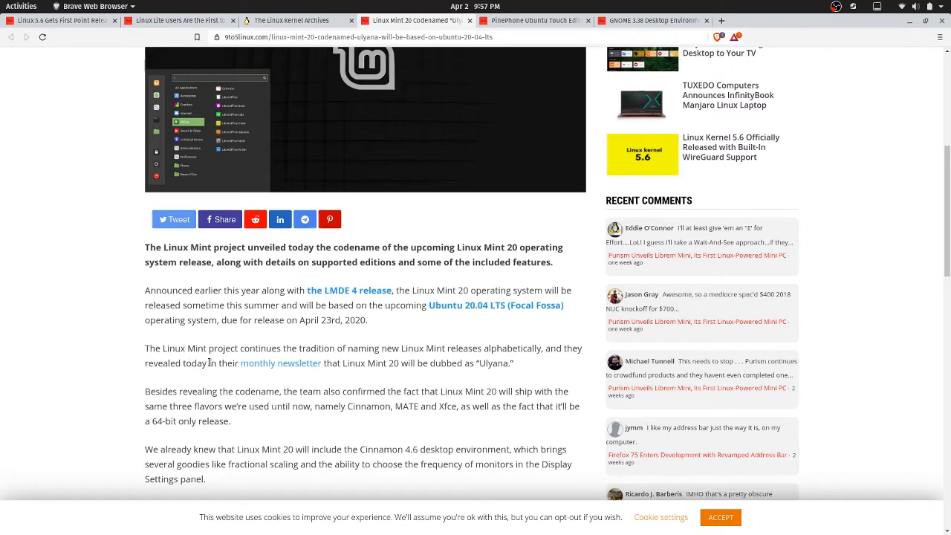
pyautogui.moveTo(314, 363)
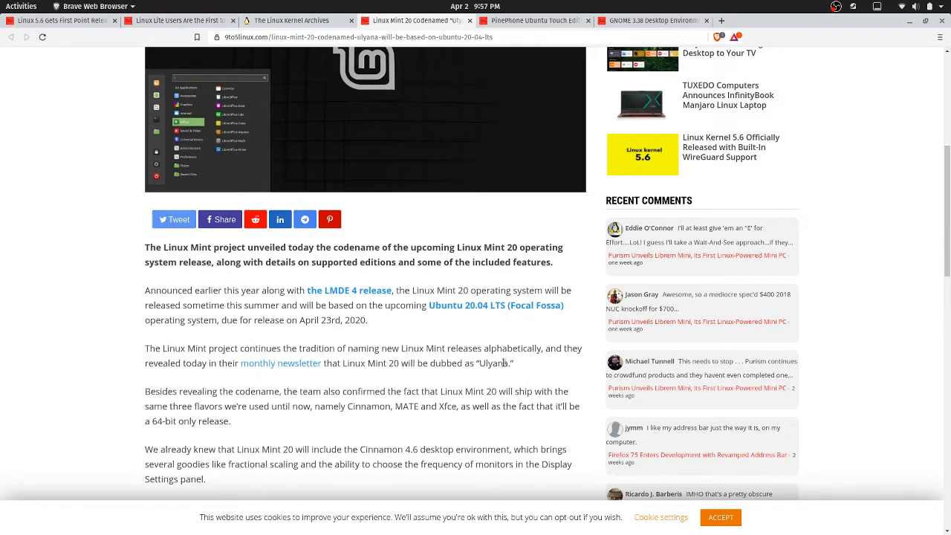
pyautogui.moveTo(71, 434)
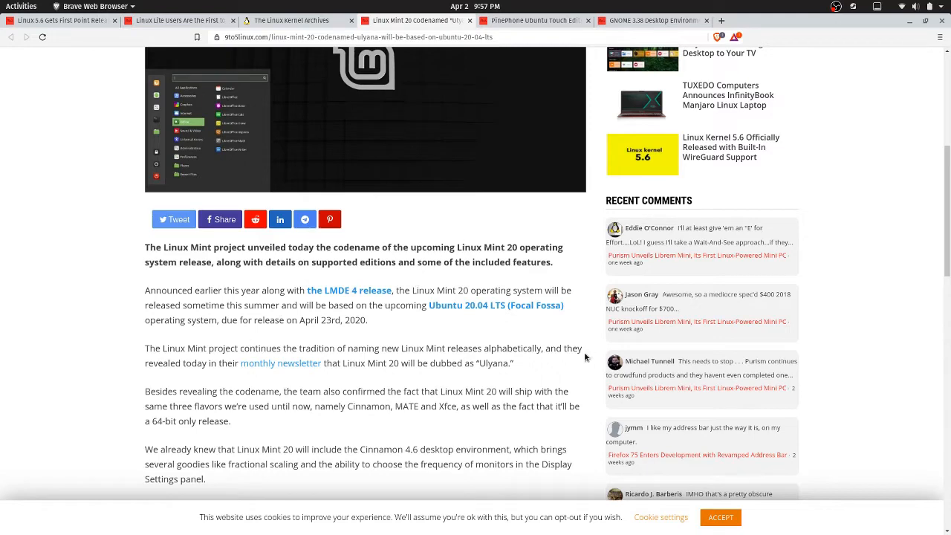
pyautogui.scroll(-3)
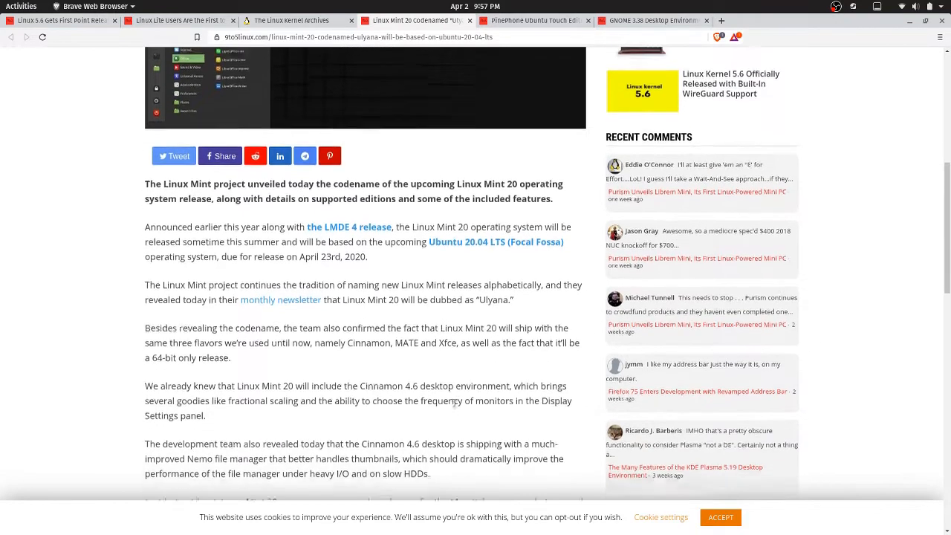
pyautogui.scroll(-3)
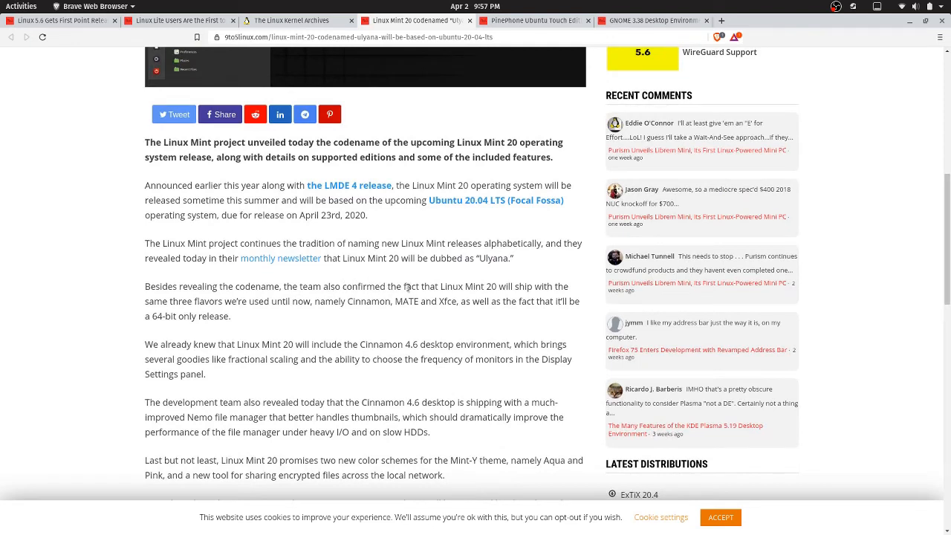
pyautogui.moveTo(312, 327)
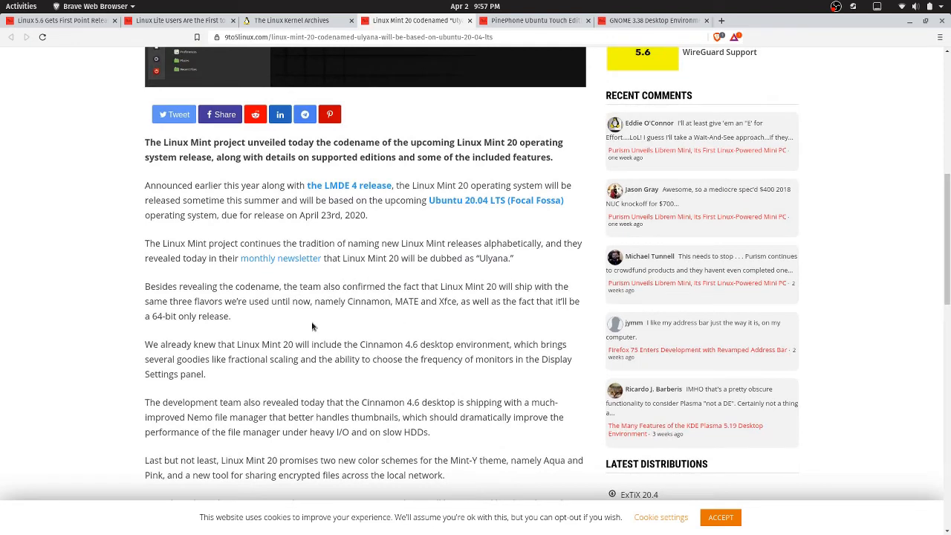
pyautogui.moveTo(252, 300)
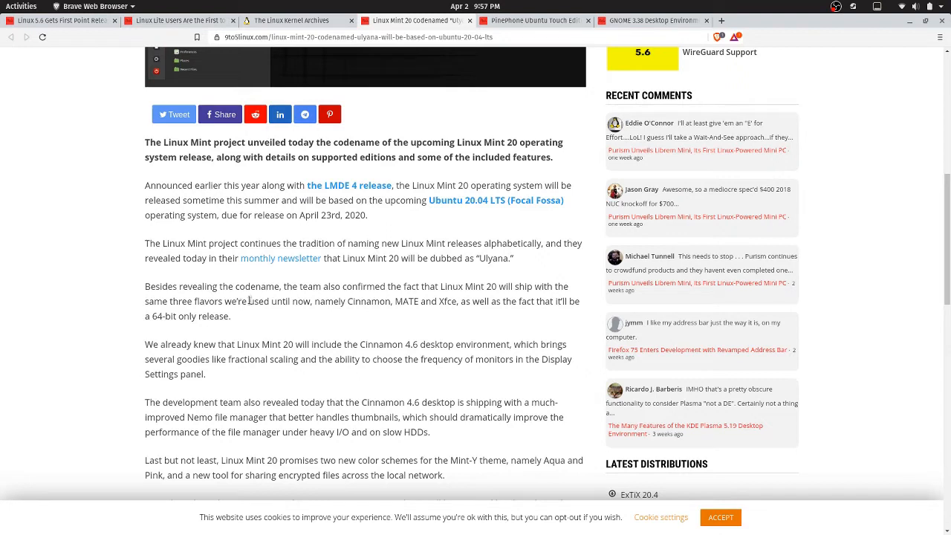
pyautogui.moveTo(365, 301)
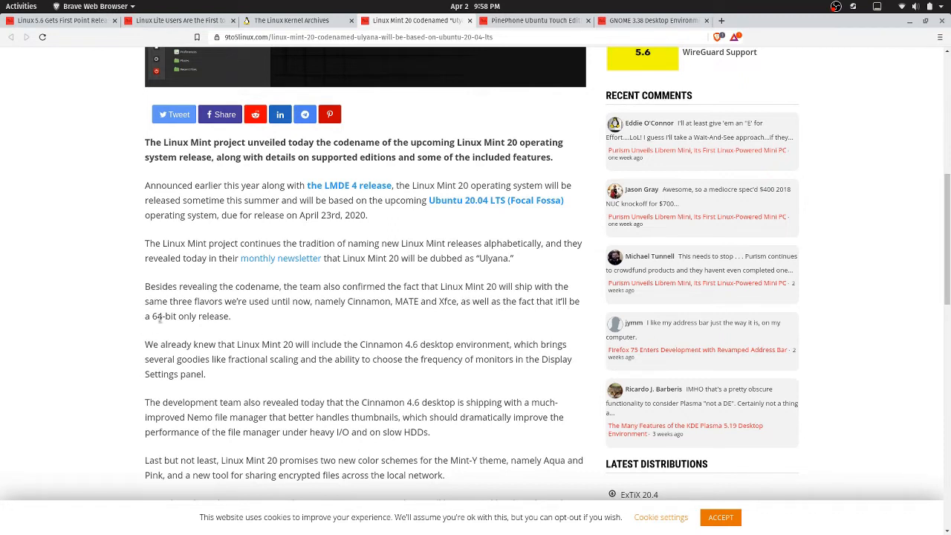
pyautogui.moveTo(255, 320)
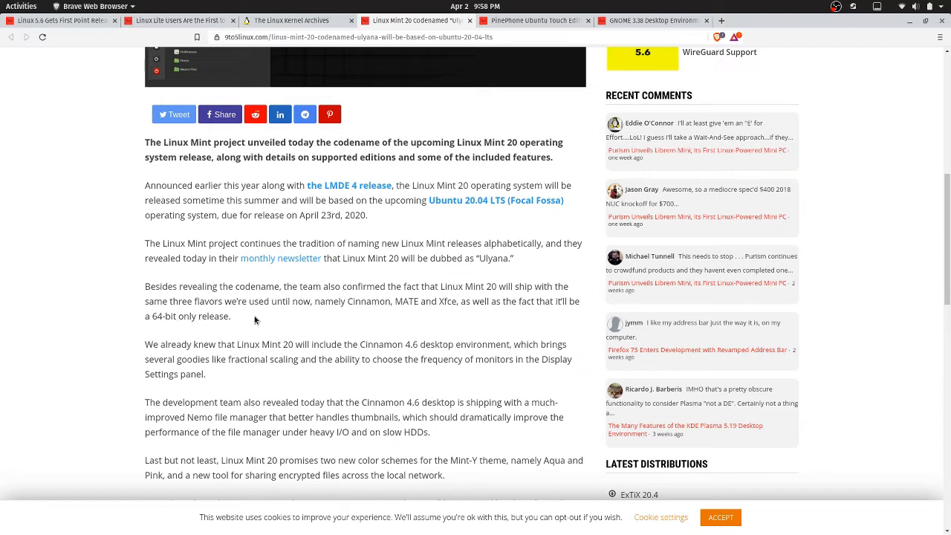
pyautogui.moveTo(223, 315)
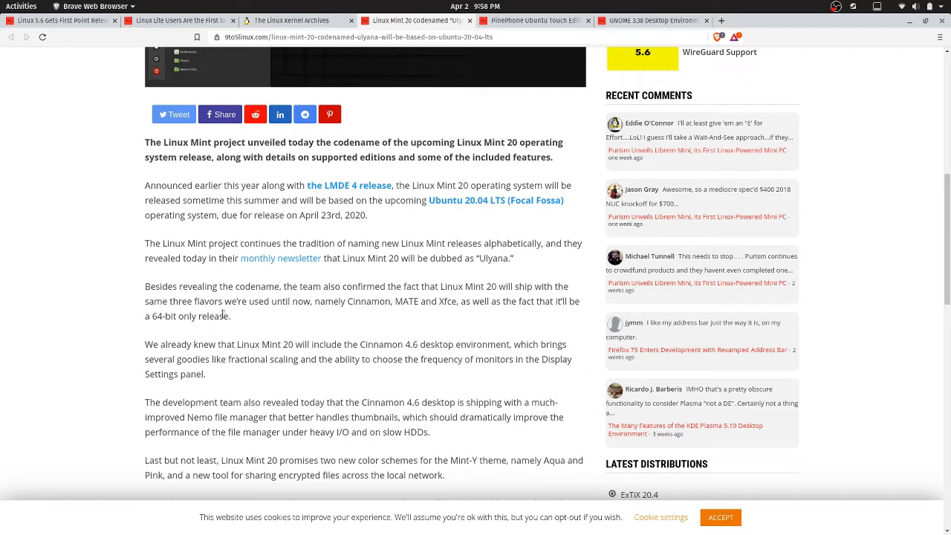
pyautogui.moveTo(412, 330)
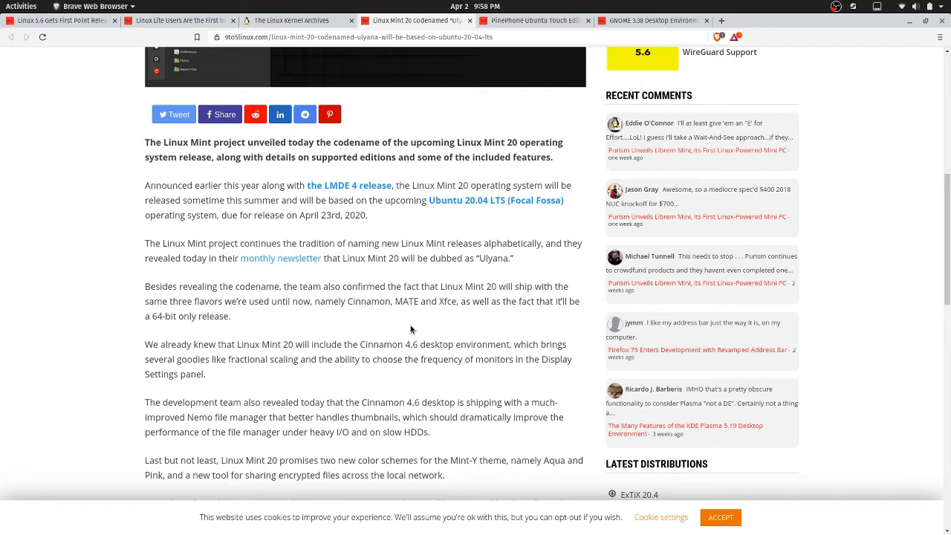
pyautogui.moveTo(449, 348)
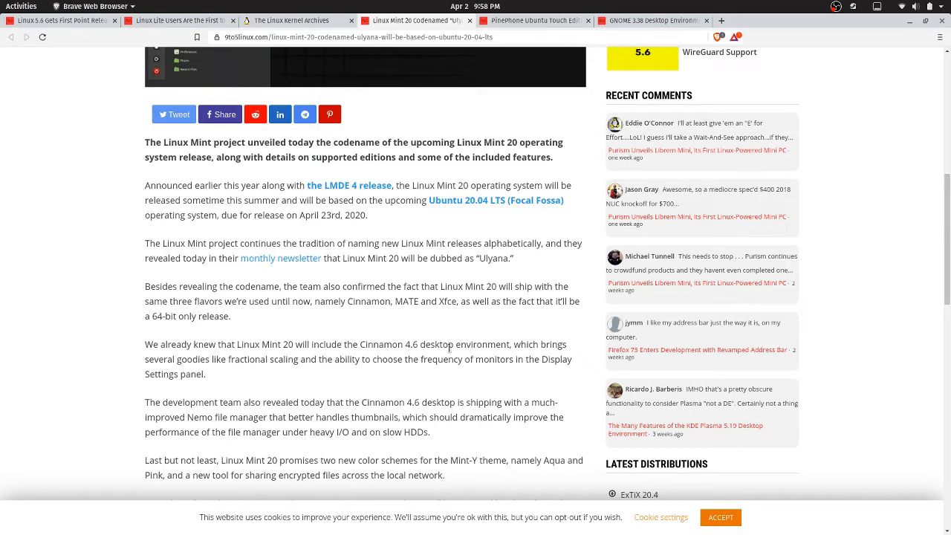
pyautogui.scroll(-3)
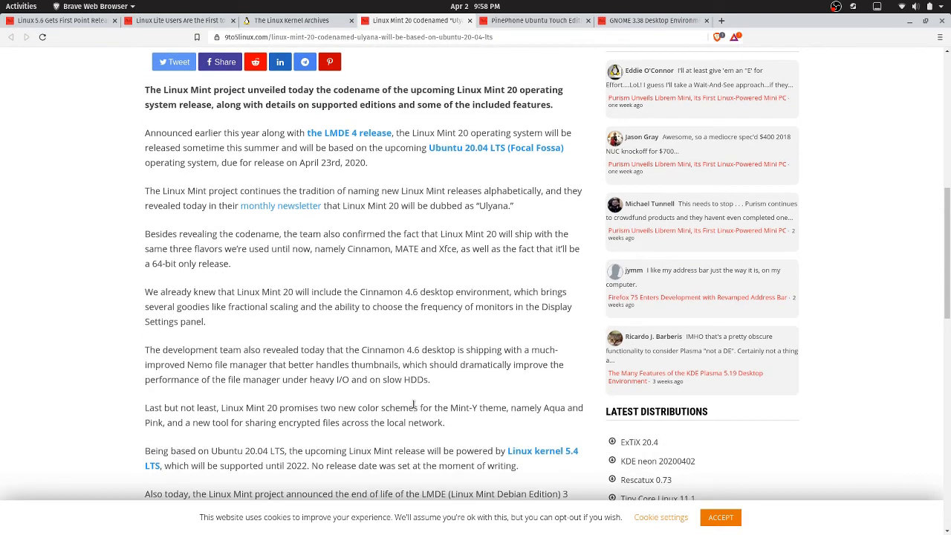
pyautogui.scroll(-3)
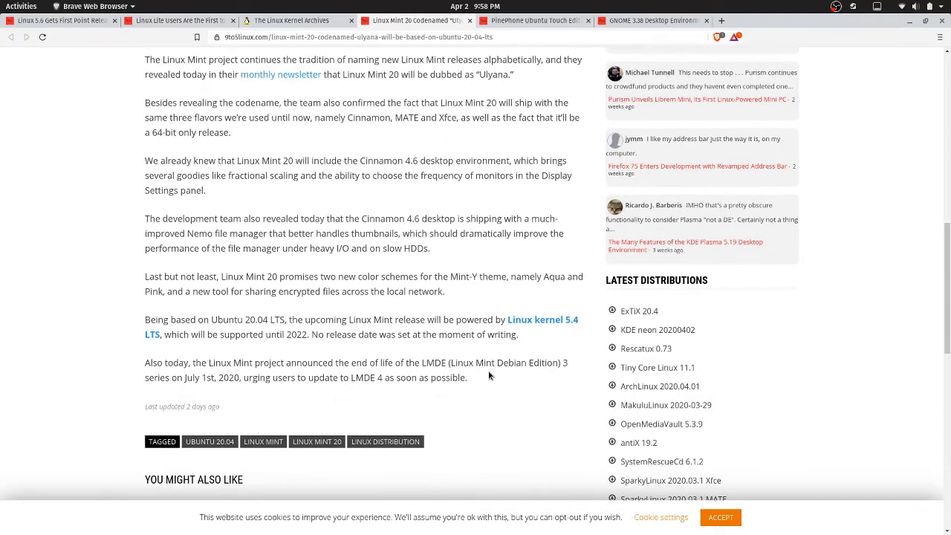
pyautogui.moveTo(325, 273)
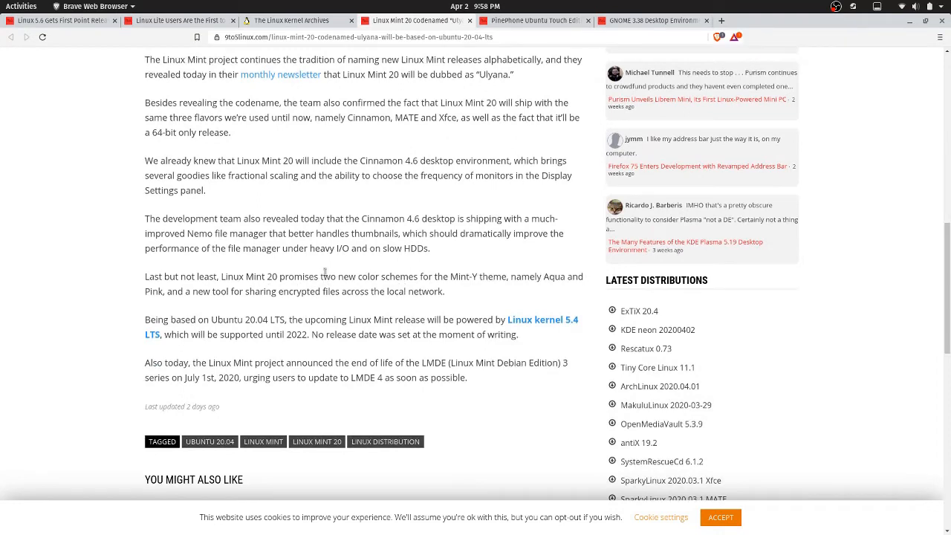
pyautogui.moveTo(428, 276)
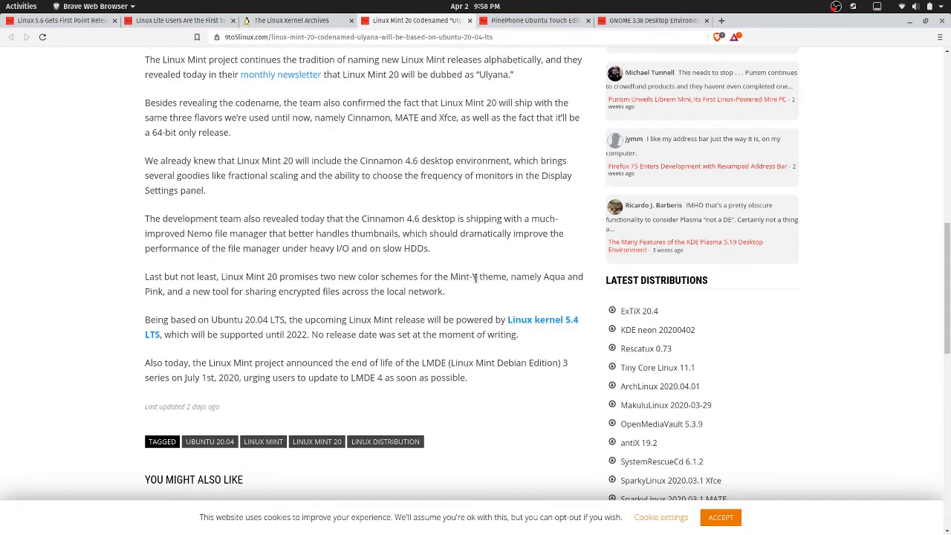
pyautogui.moveTo(513, 296)
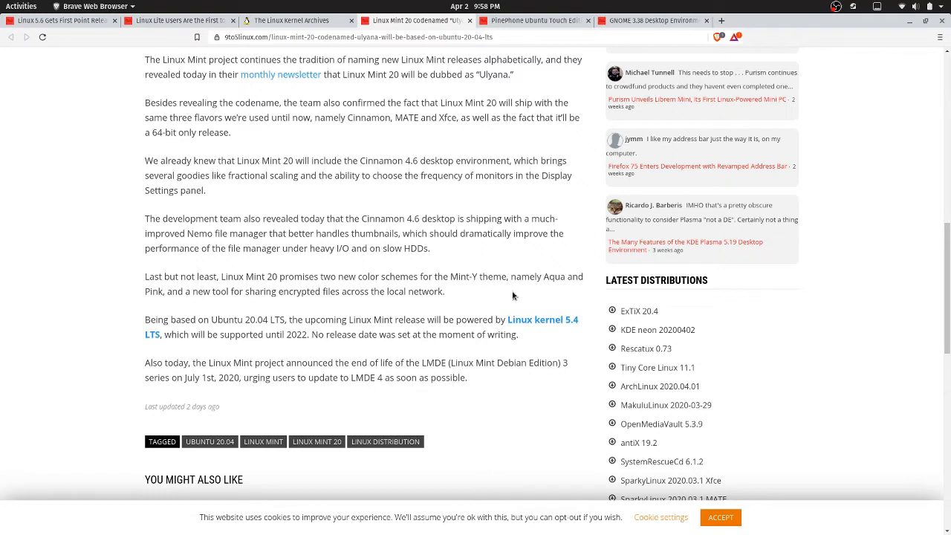
pyautogui.moveTo(570, 284)
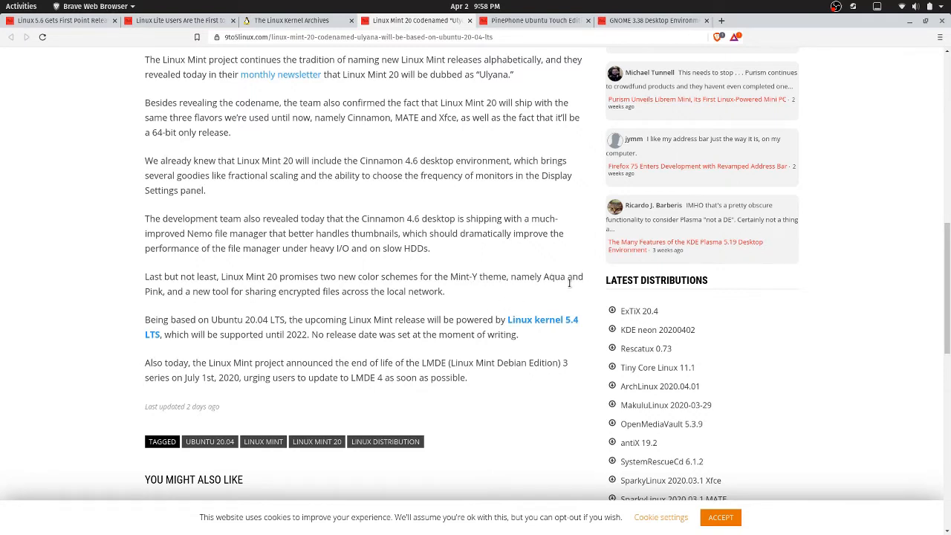
pyautogui.moveTo(290, 293)
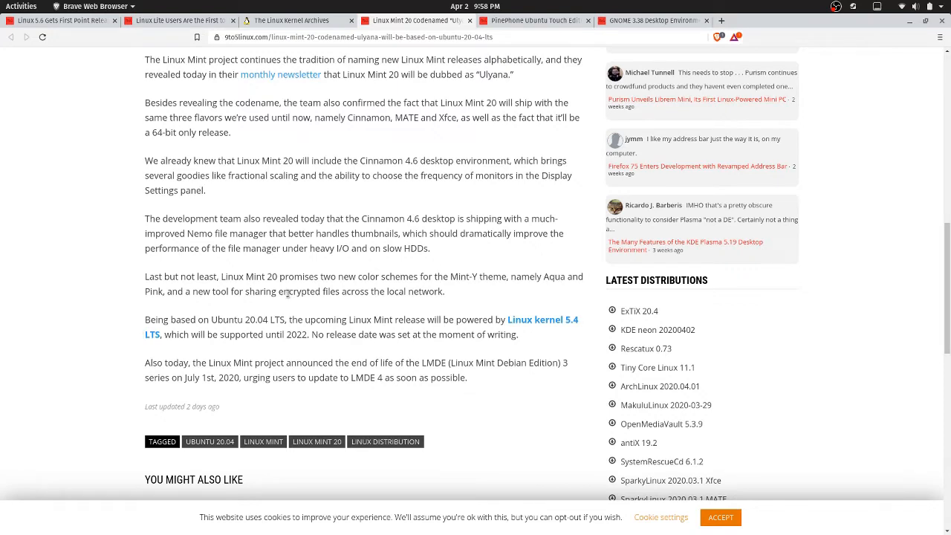
pyautogui.scroll(3)
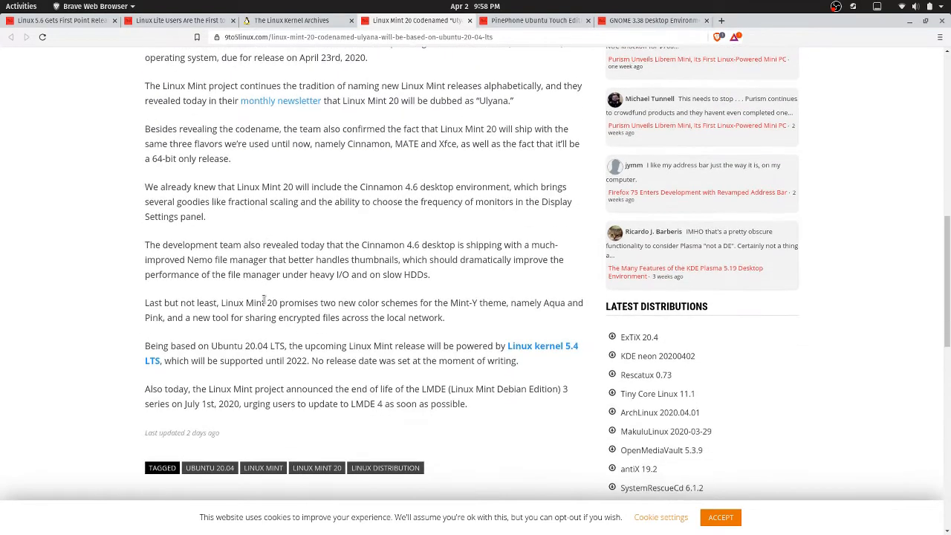
pyautogui.scroll(-3)
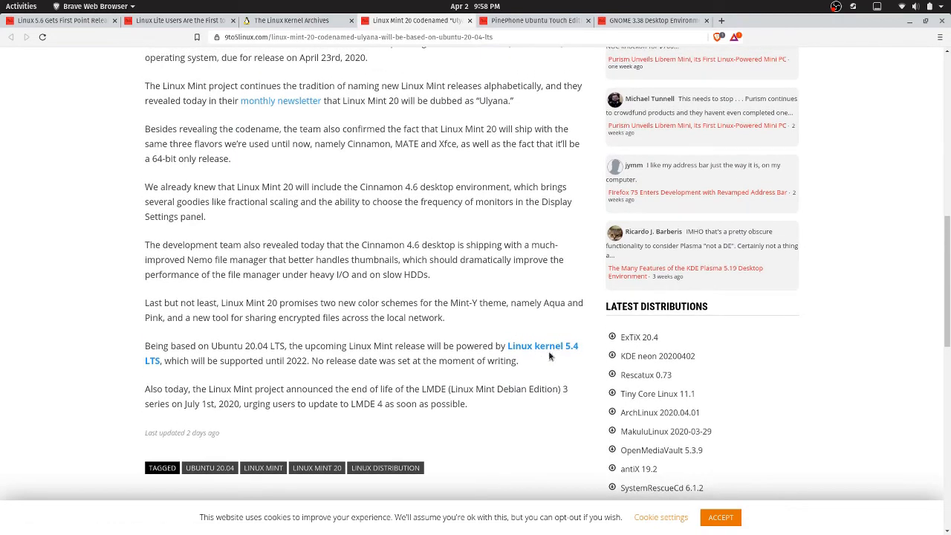
pyautogui.scroll(3)
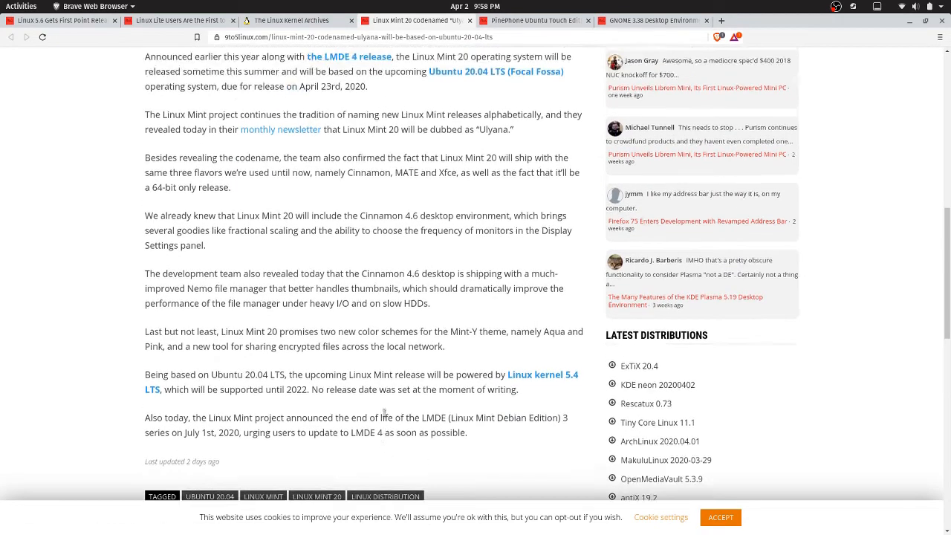
pyautogui.scroll(3)
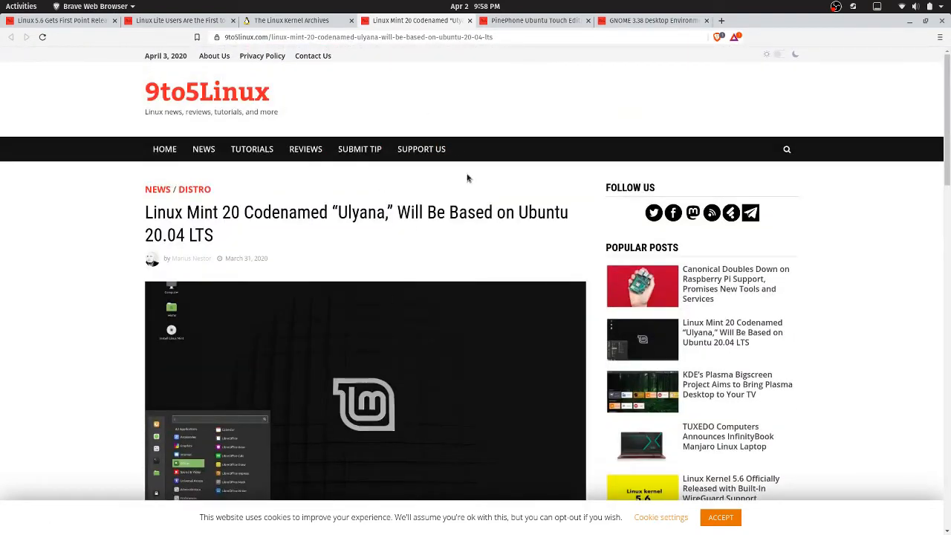
# Skim the PinePhone Ubuntu Touch Edition pre-order article's opening paragraphs, then return to its headline.
pyautogui.click(535, 20)
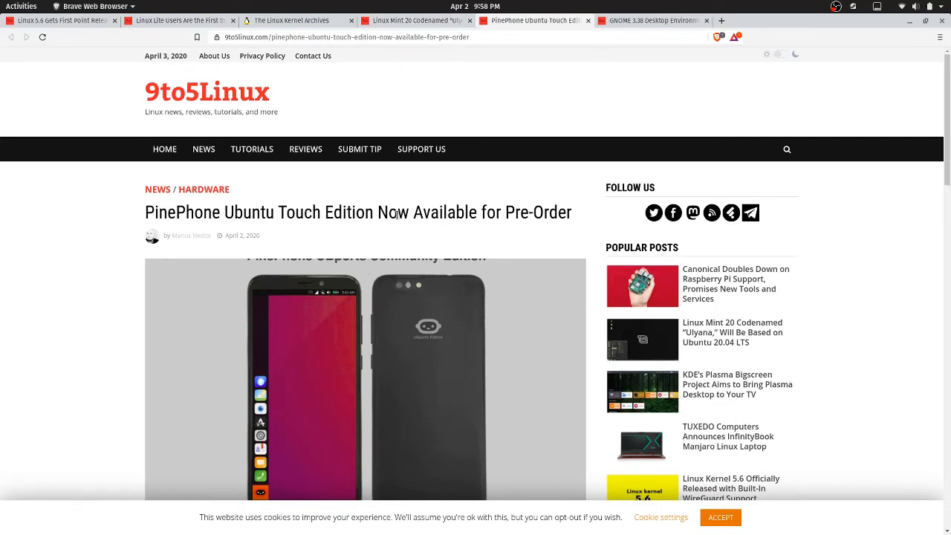
pyautogui.moveTo(403, 237)
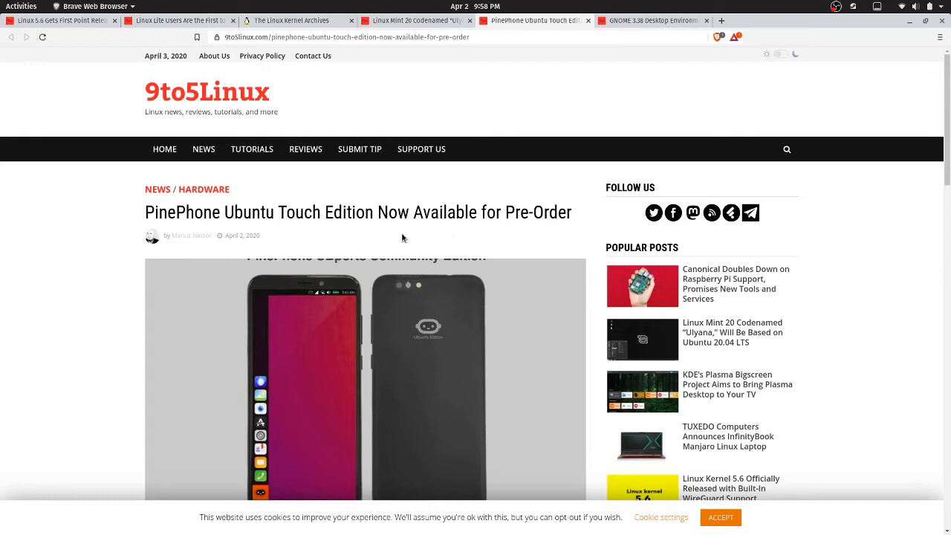
pyautogui.moveTo(498, 248)
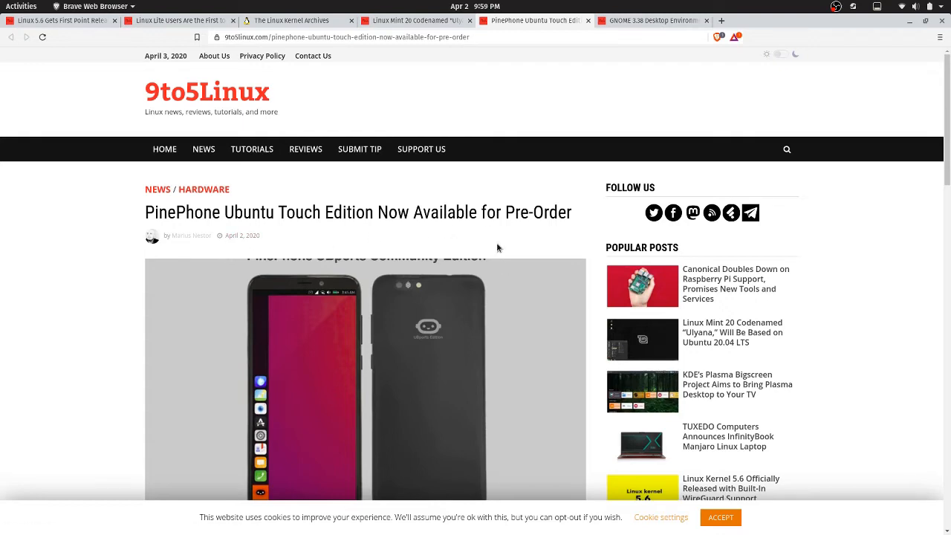
pyautogui.scroll(-3)
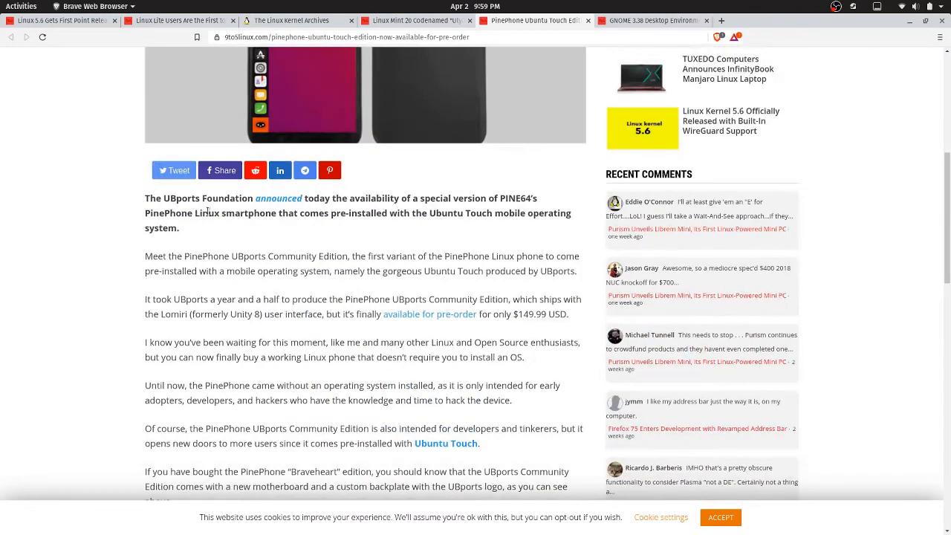
pyautogui.scroll(-3)
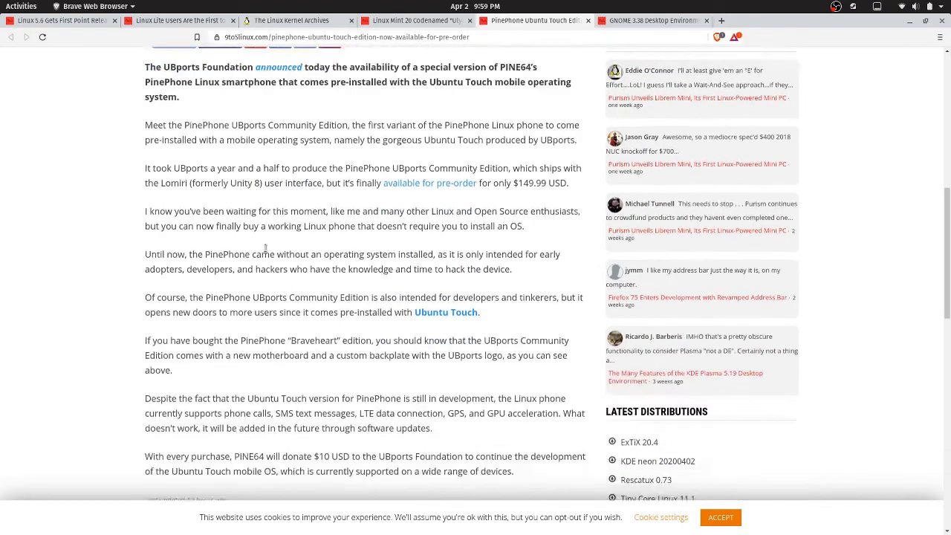
pyautogui.scroll(3)
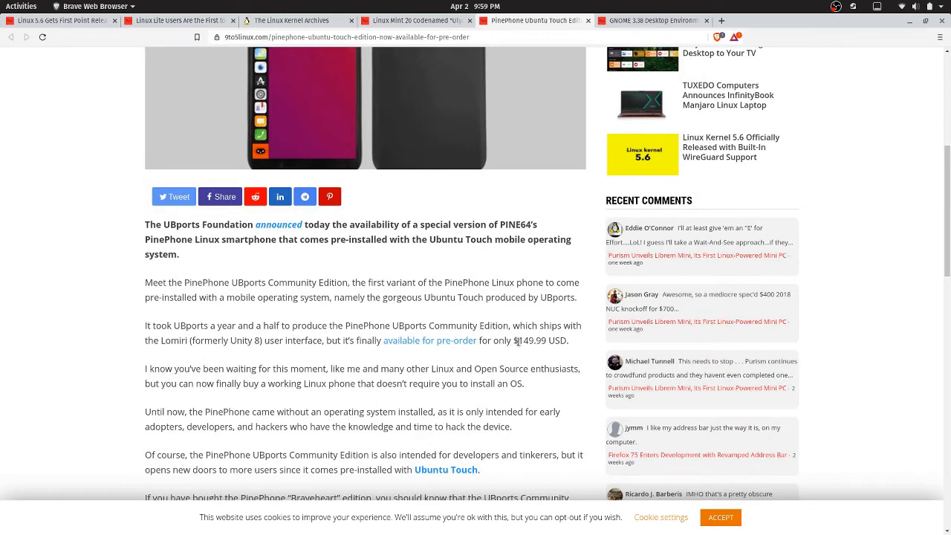
pyautogui.moveTo(548, 411)
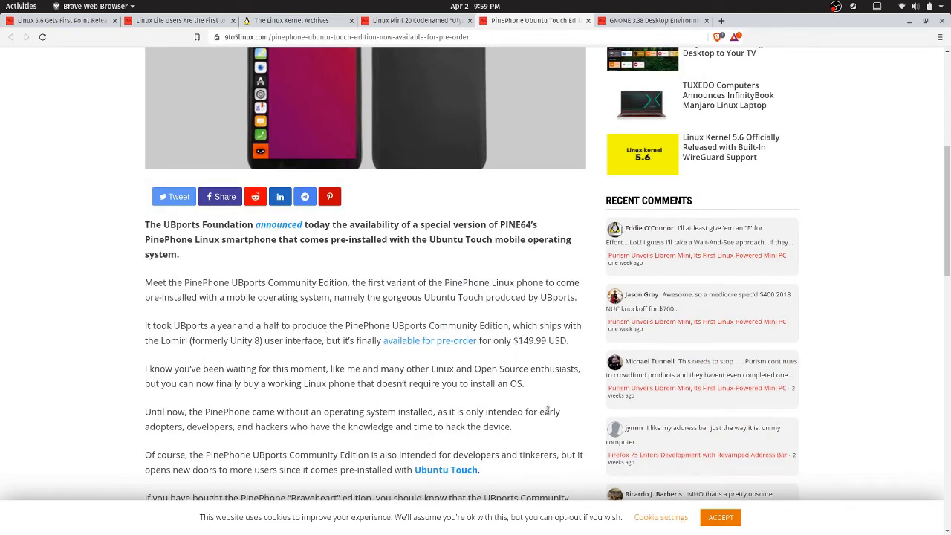
pyautogui.moveTo(457, 396)
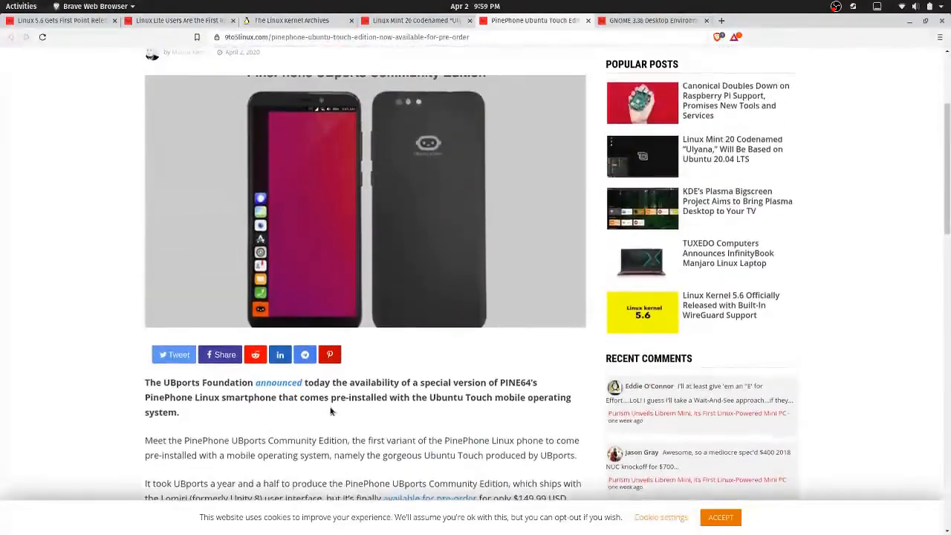
pyautogui.scroll(-3)
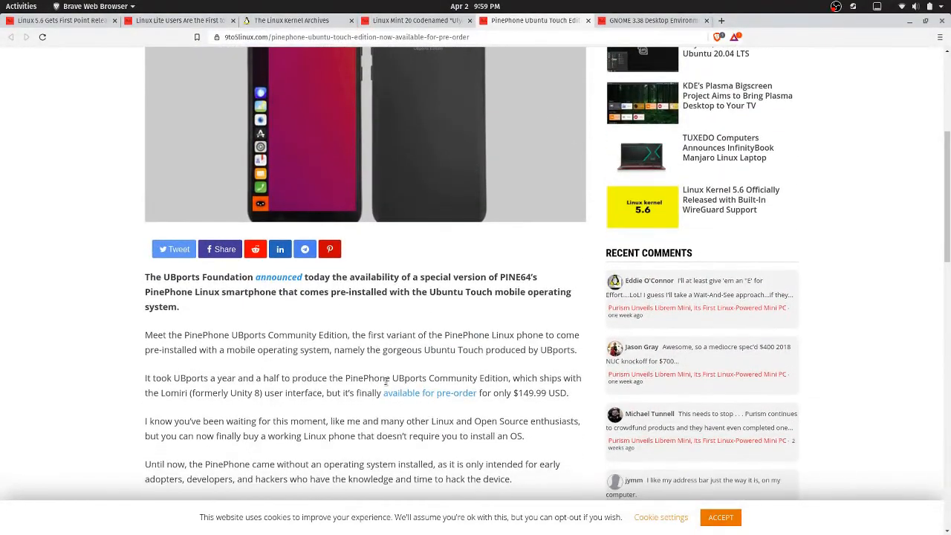
pyautogui.scroll(3)
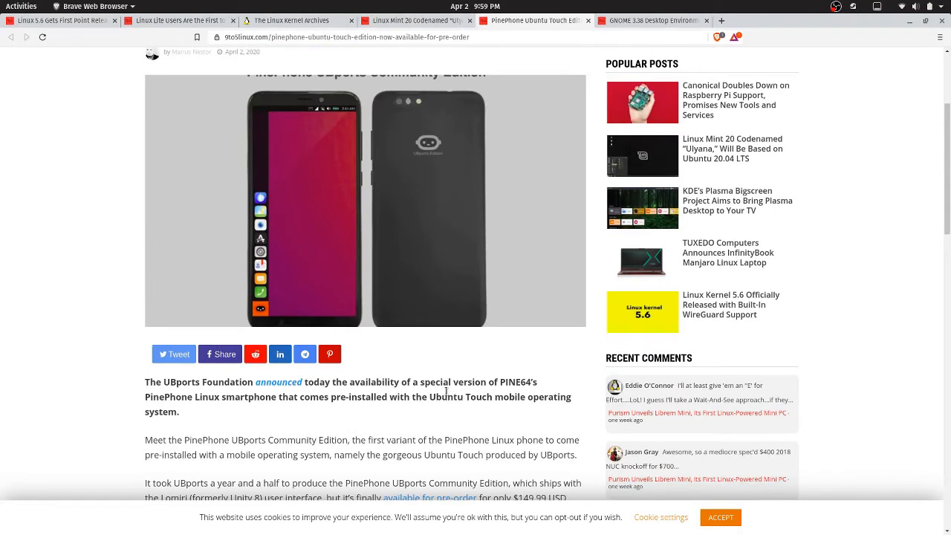
pyautogui.scroll(3)
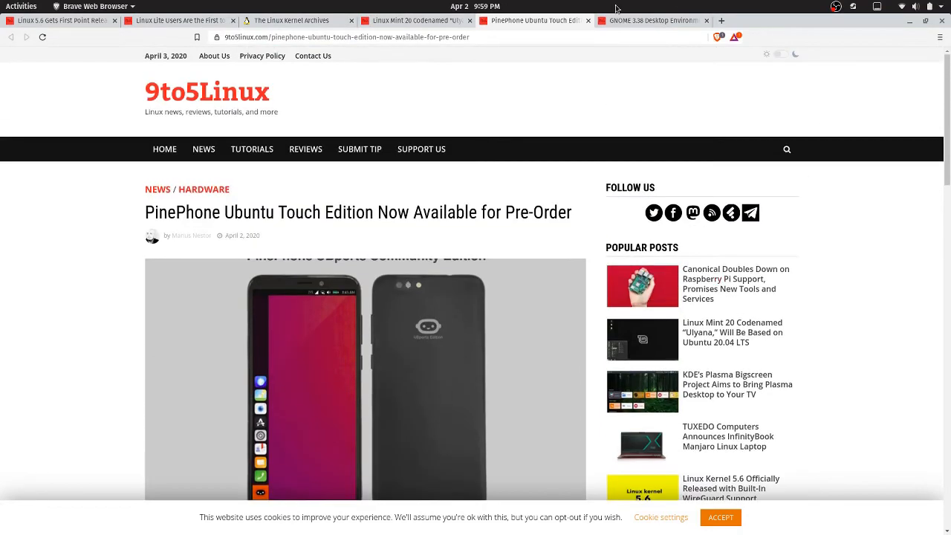
# Open the GNOME 3.38 article and highlight the GNOME 3.37.x development series passage.
pyautogui.click(650, 20)
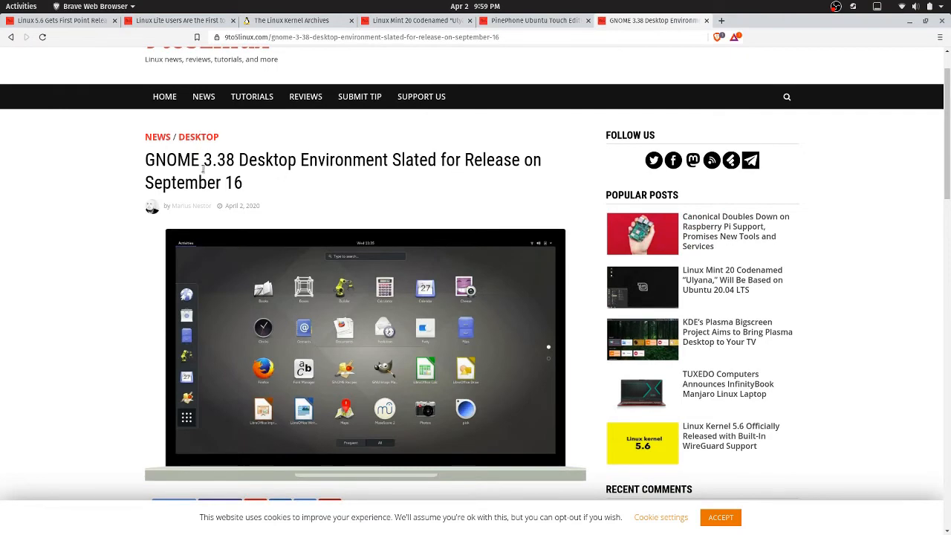
pyautogui.scroll(-3)
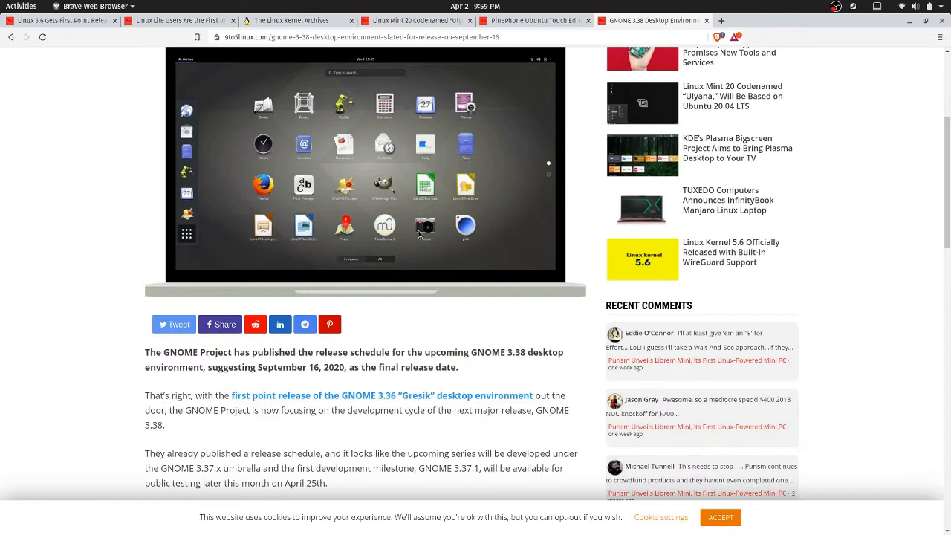
pyautogui.scroll(-3)
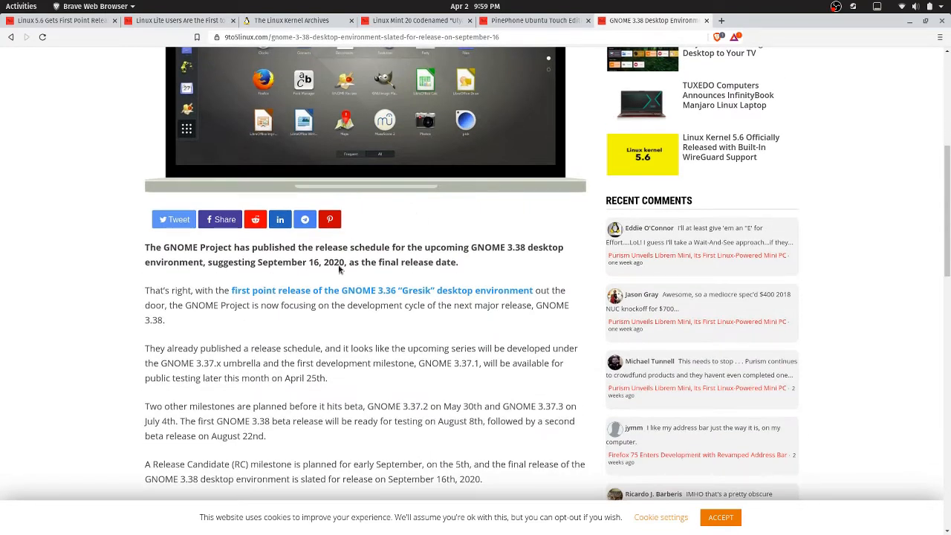
pyautogui.moveTo(411, 261)
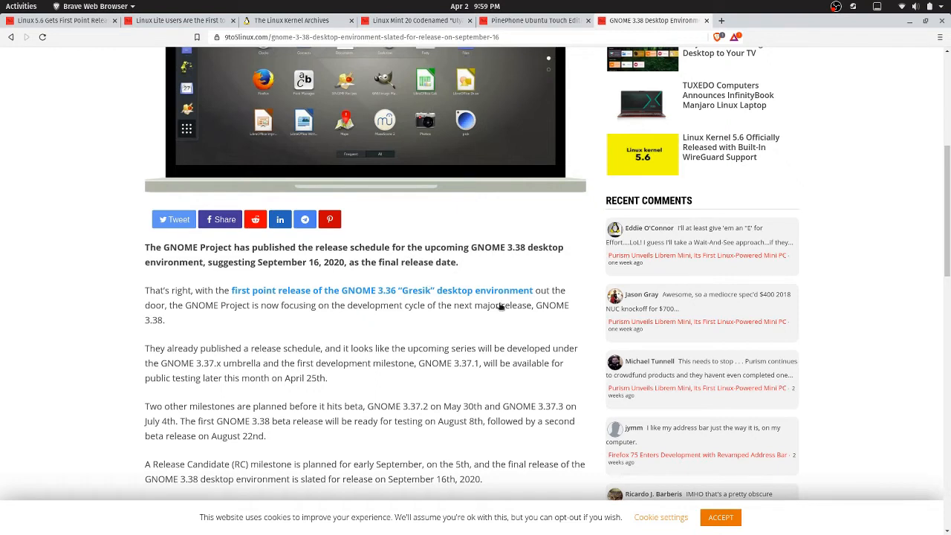
pyautogui.moveTo(190, 292)
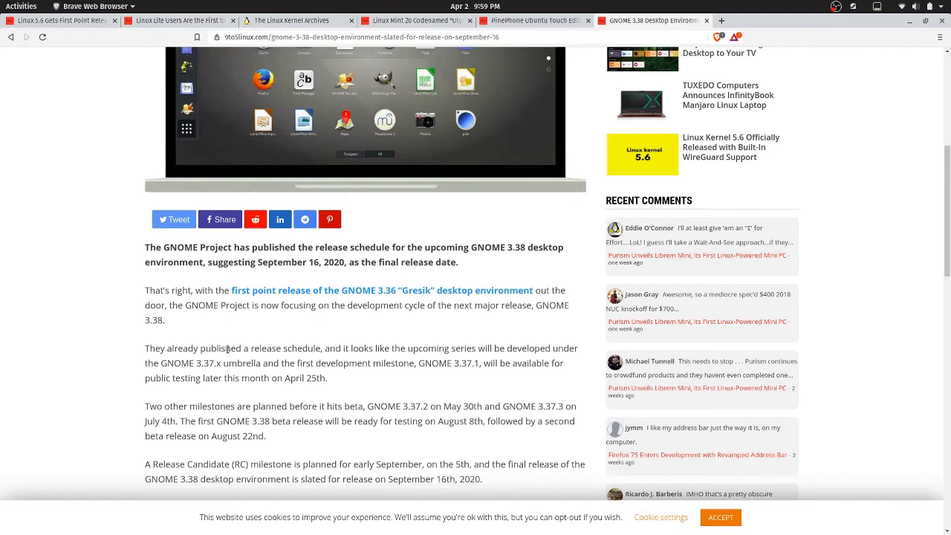
pyautogui.moveTo(229, 348); pyautogui.dragTo(348, 364)
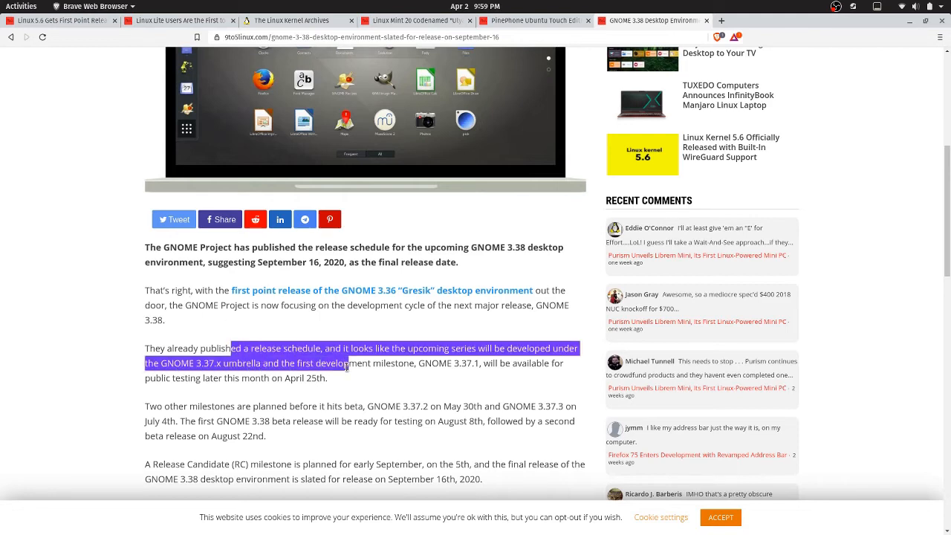
# Read through the remaining release milestones, then scroll back to the headline.
pyautogui.scroll(-3)
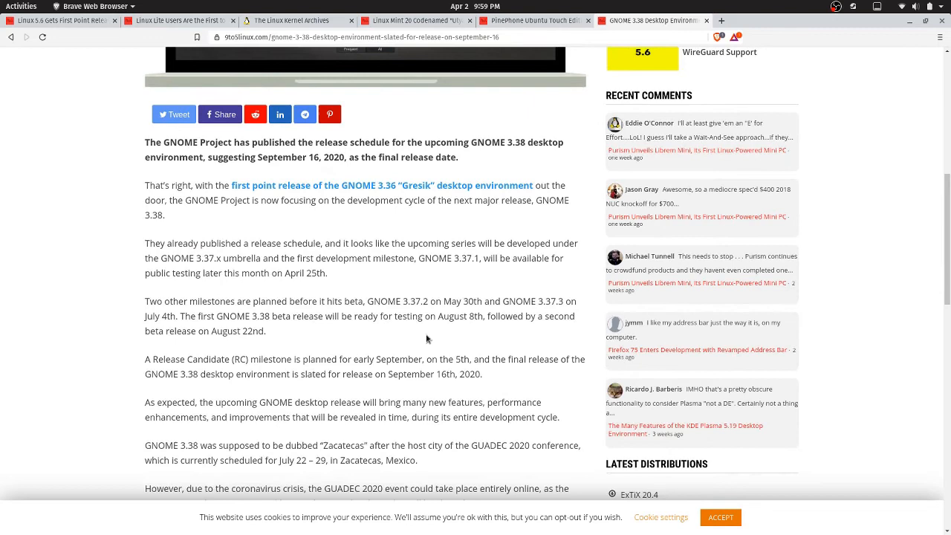
pyautogui.moveTo(163, 362)
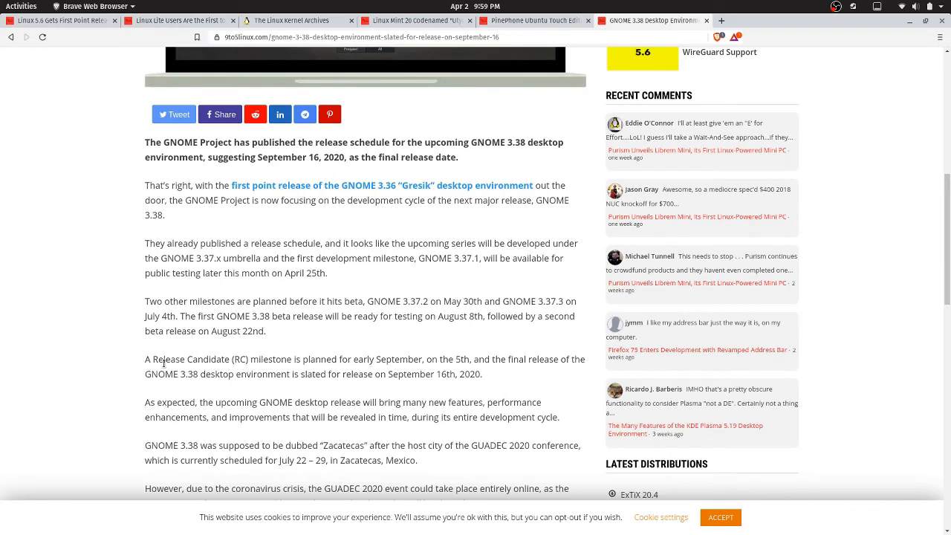
pyautogui.scroll(-3)
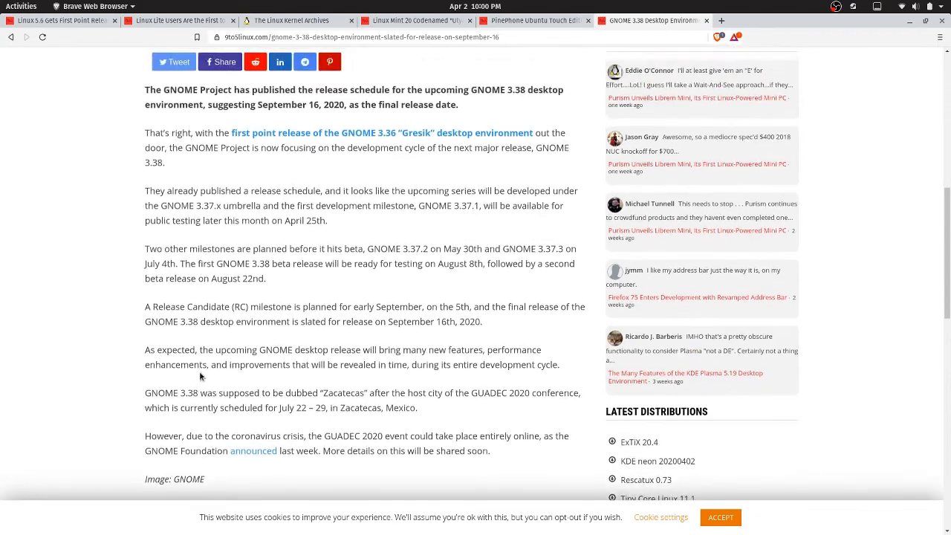
pyautogui.scroll(3)
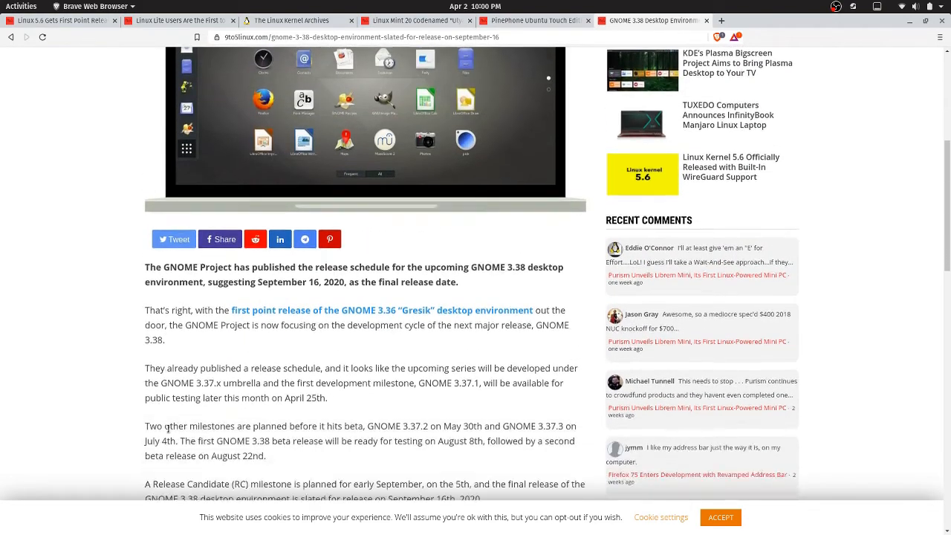
pyautogui.scroll(-3)
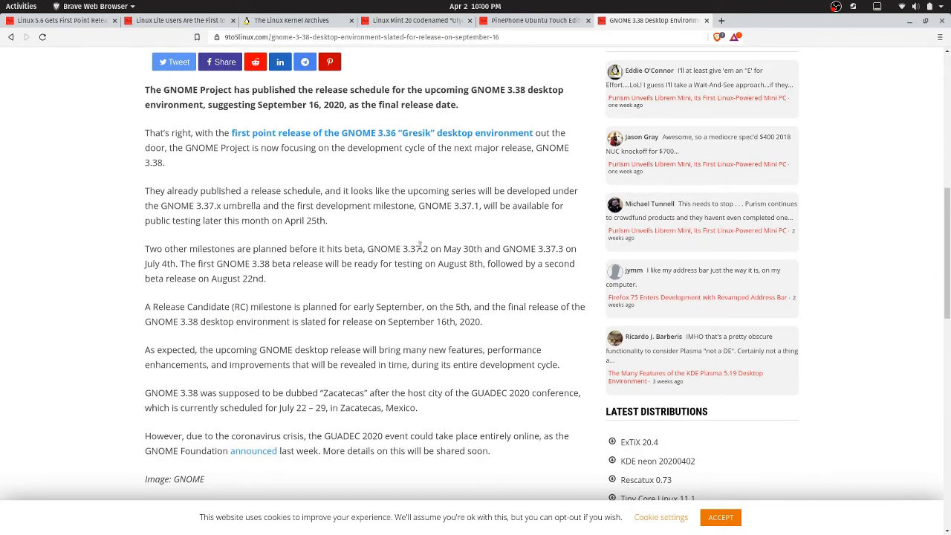
pyautogui.doubleClick(467, 249)
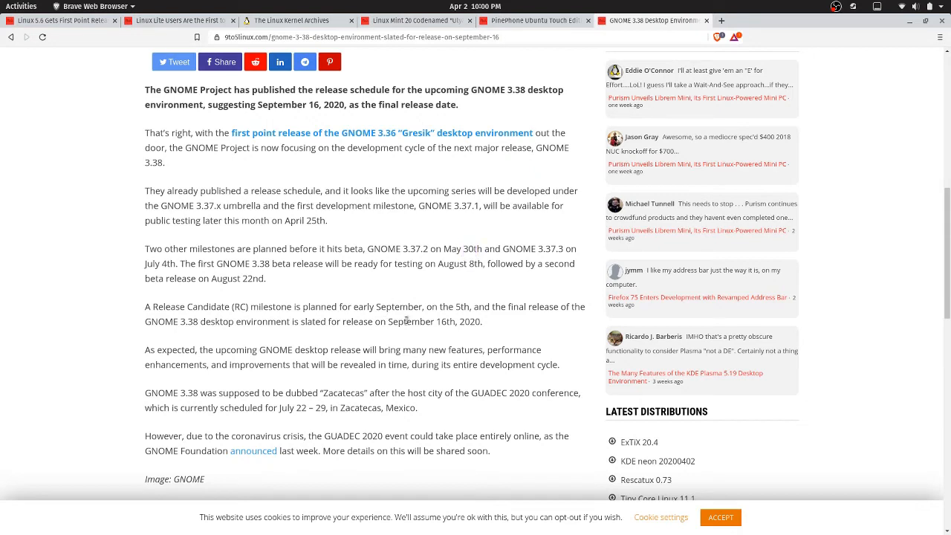
pyautogui.moveTo(456, 318)
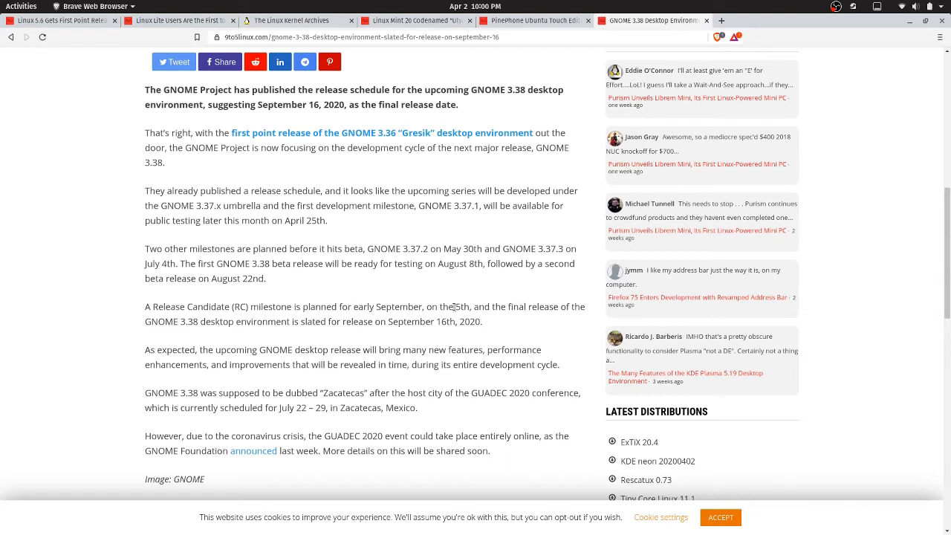
pyautogui.moveTo(448, 322)
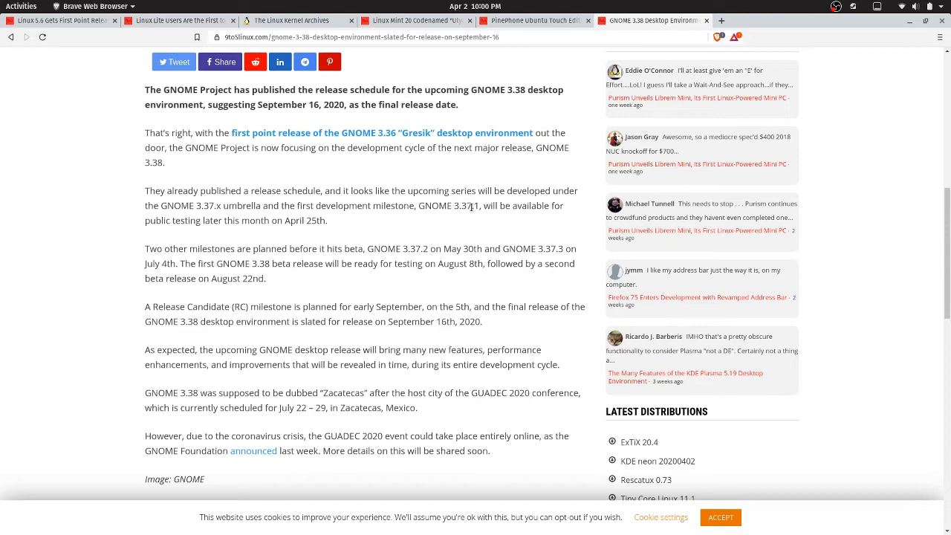
pyautogui.scroll(3)
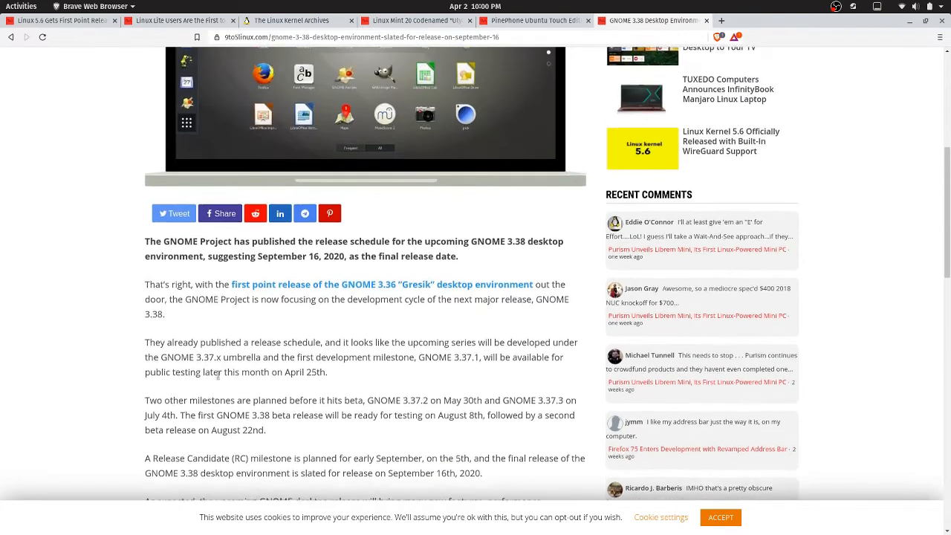
pyautogui.scroll(3)
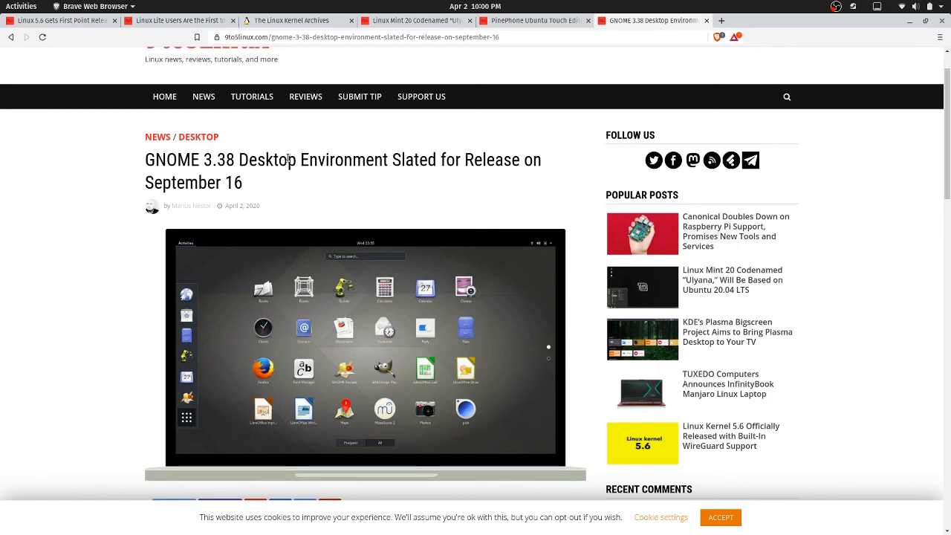
pyautogui.moveTo(685, 3)
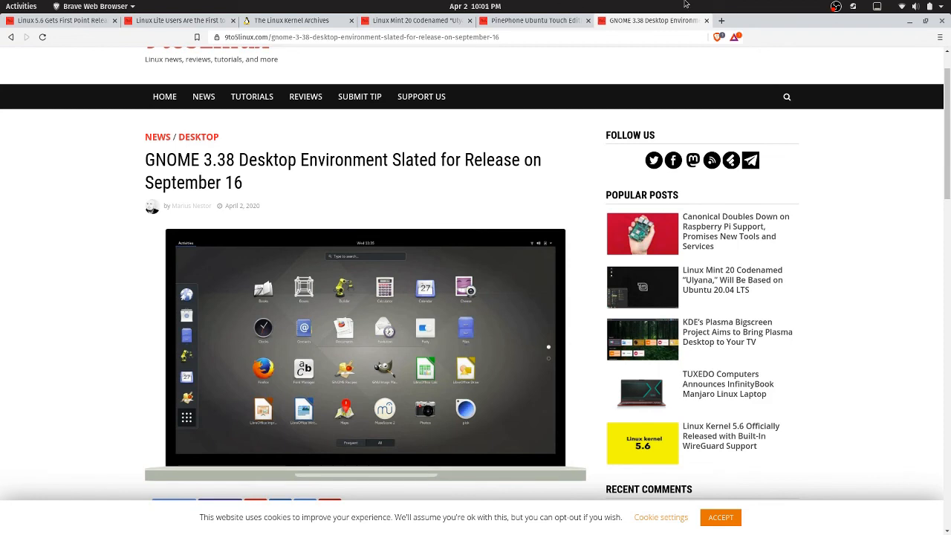